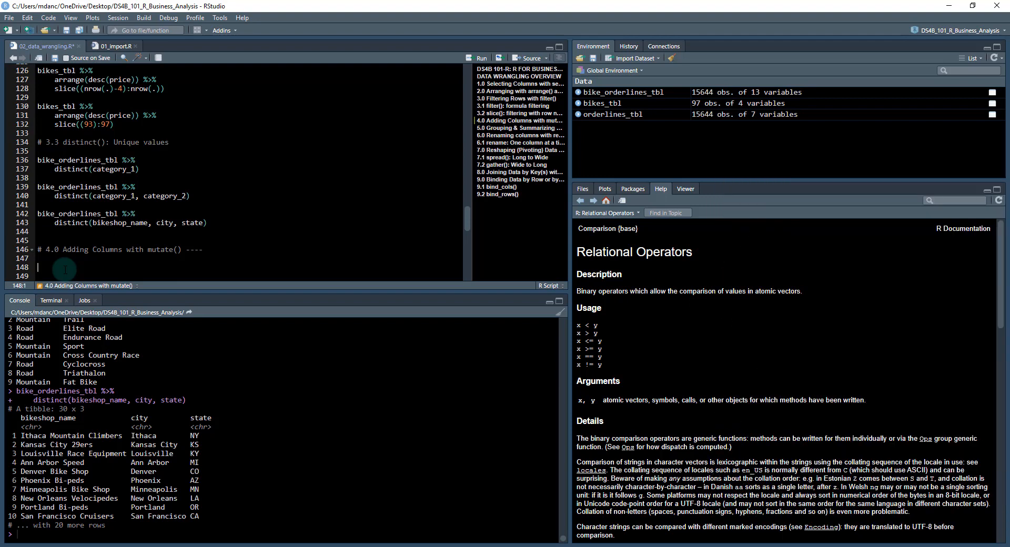
- Pipe bike_orderlines_tbl into select(order_date, model, quantity, price), giving a 15,644 × 4 table
type("bike_orderlines_tbl %>%")
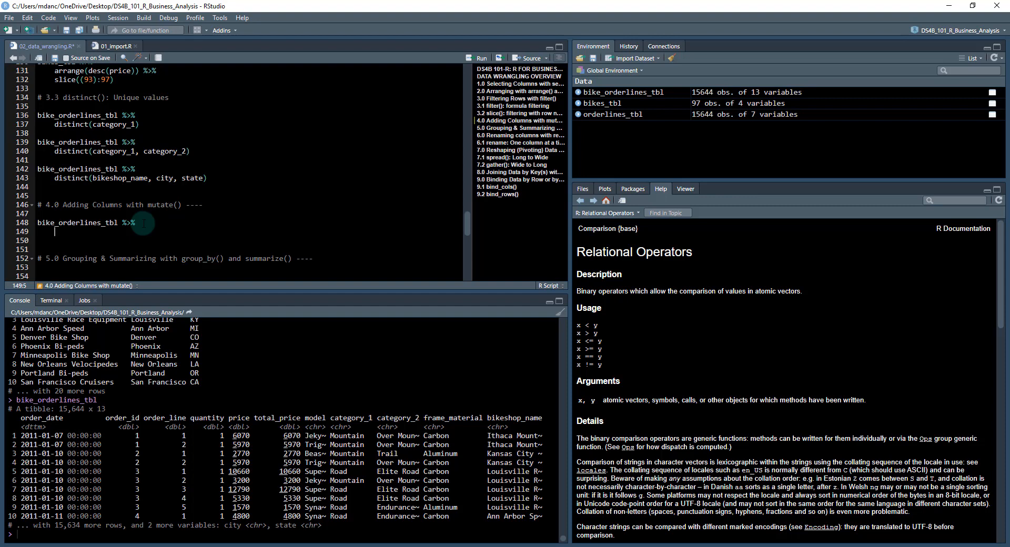
type("select(order_date,")
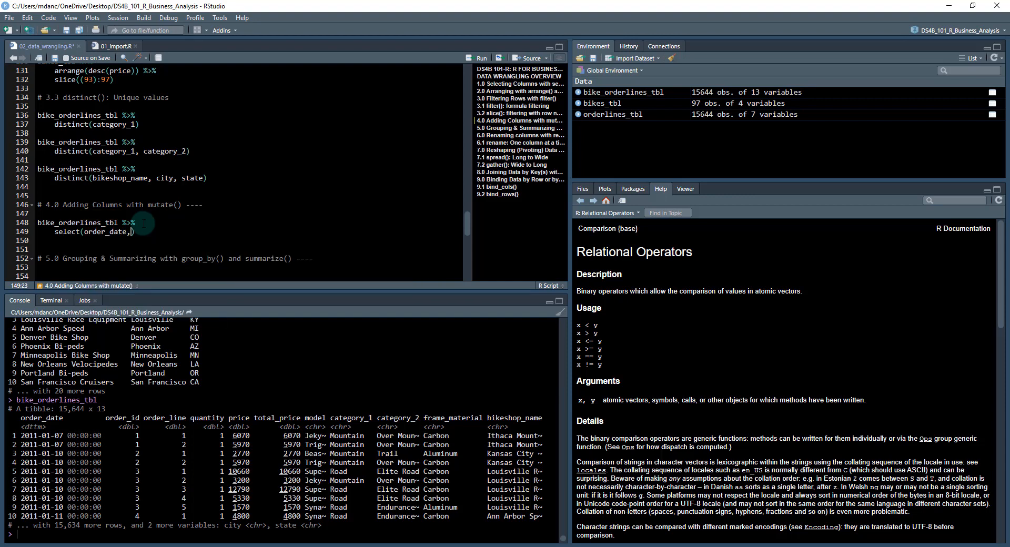
type("model")
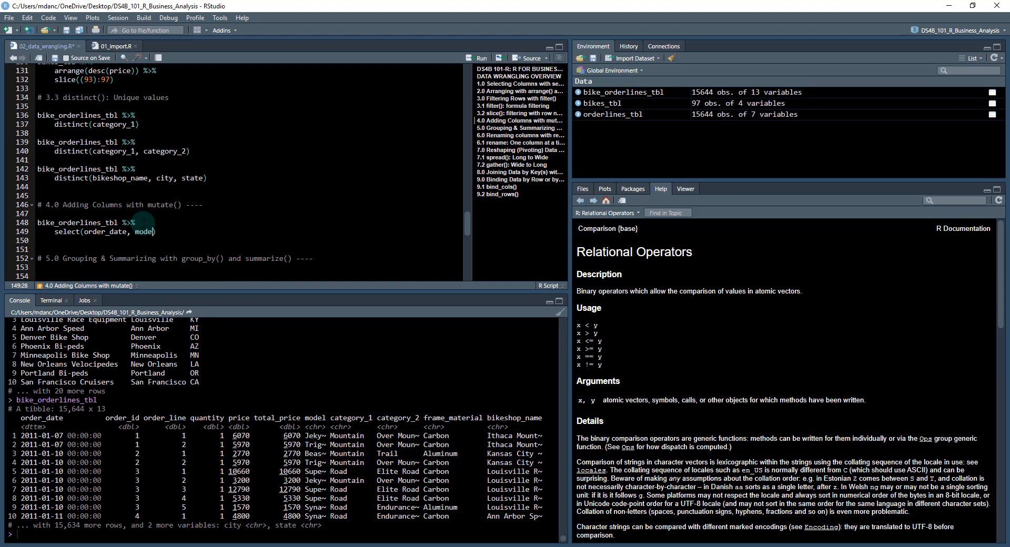
type(",")
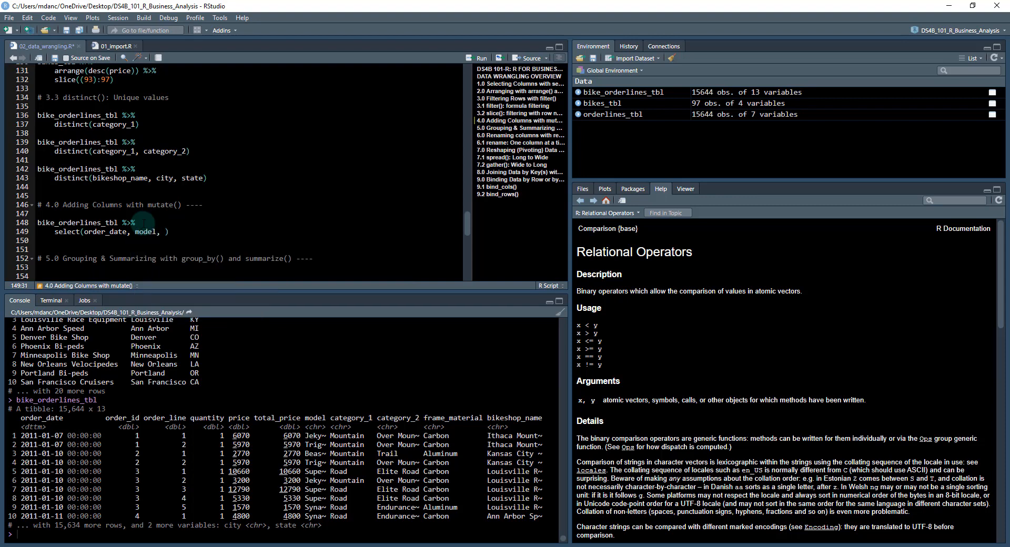
type("quantity, p")
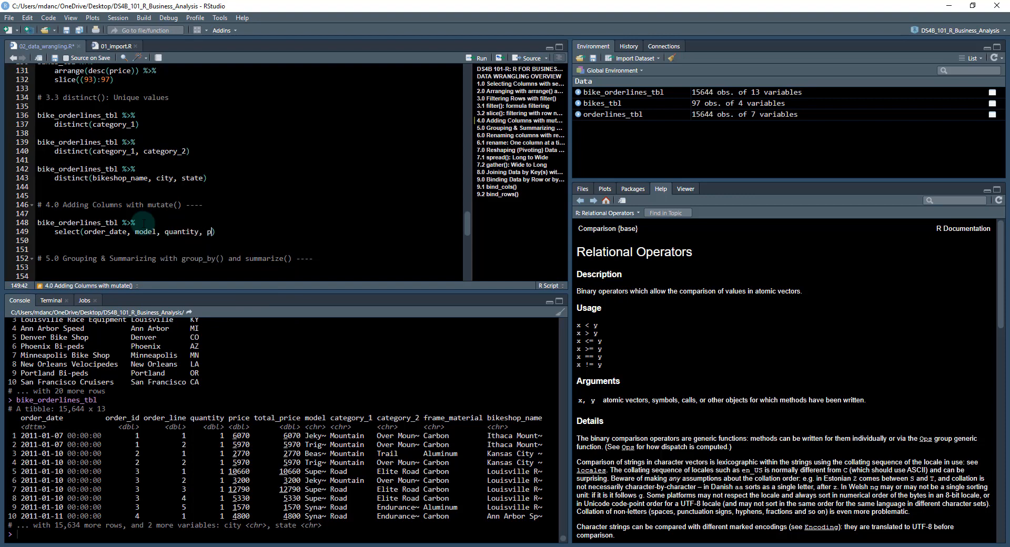
type("rice")
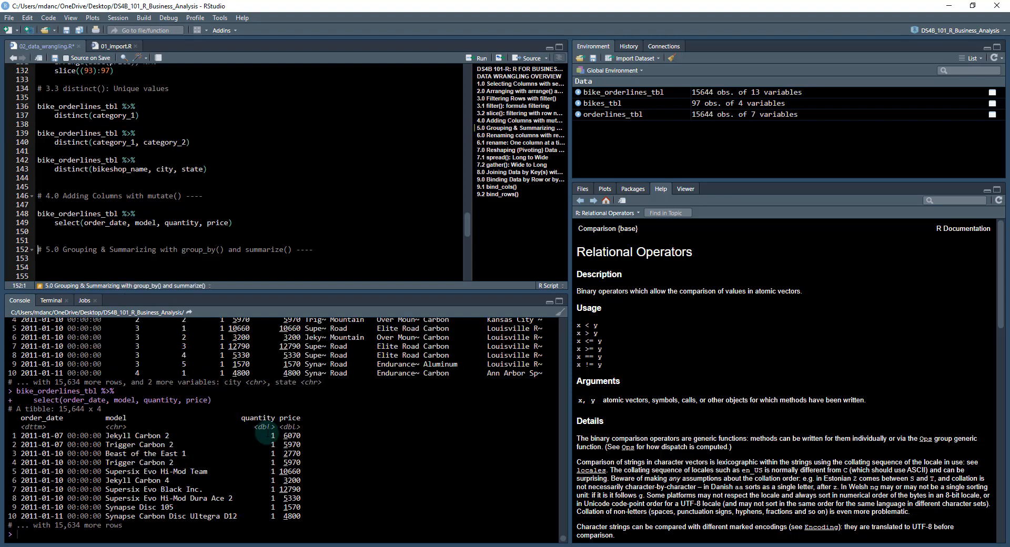
mouse_move(138, 252)
type(" %>%")
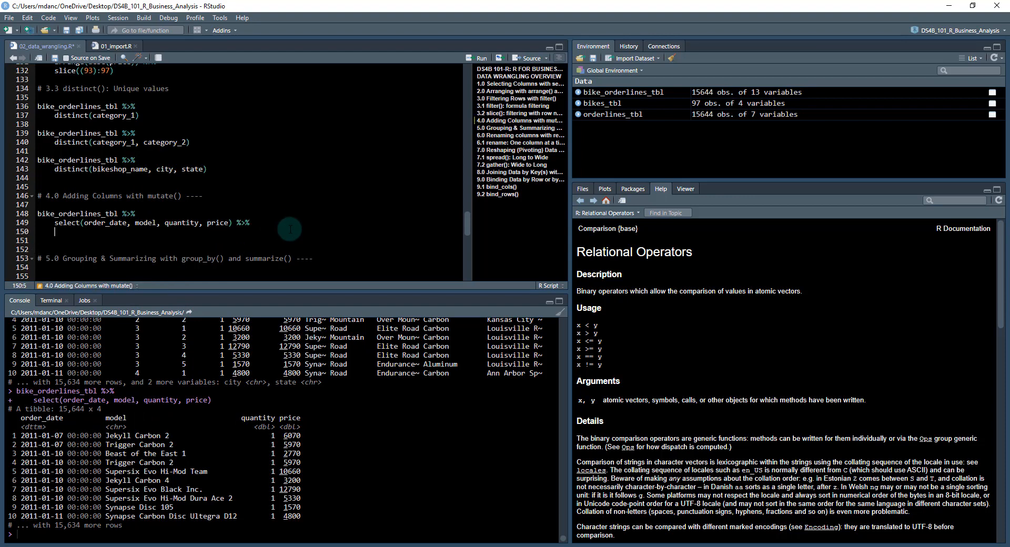
- Add mutate(total_price = quantity * price) to the pipeline, producing a 15,644 × 5 table
type("mutate")
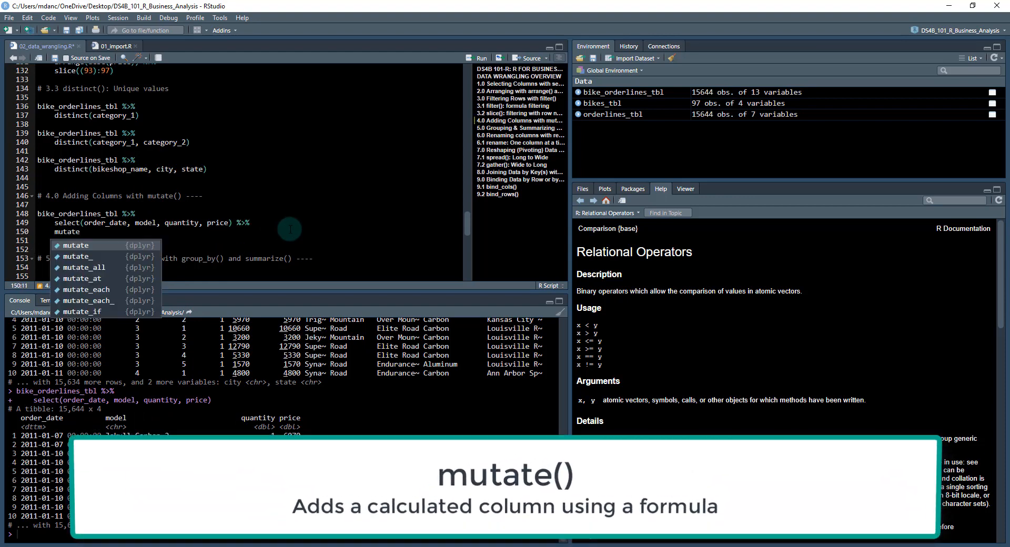
type("(total_price =")
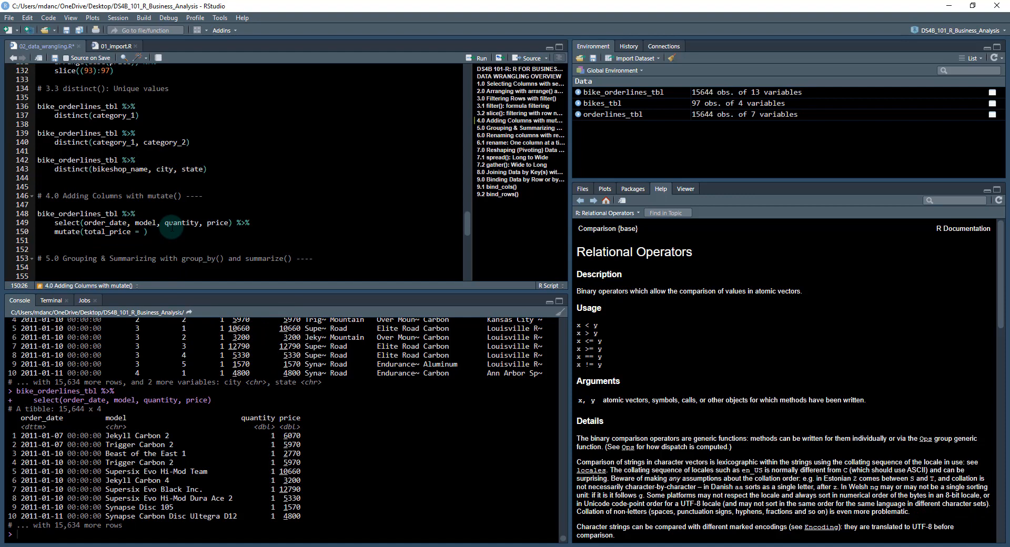
type("quantity")
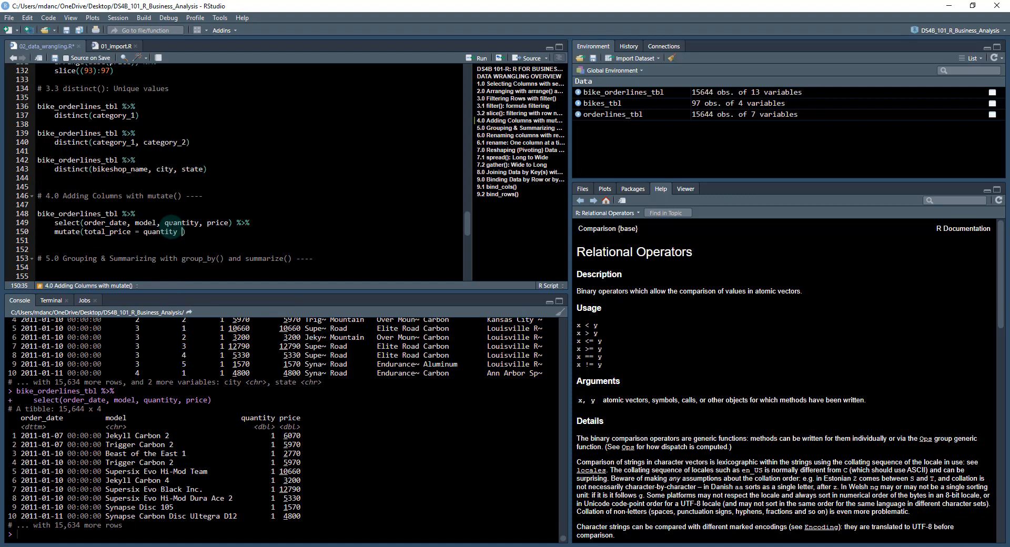
type("*")
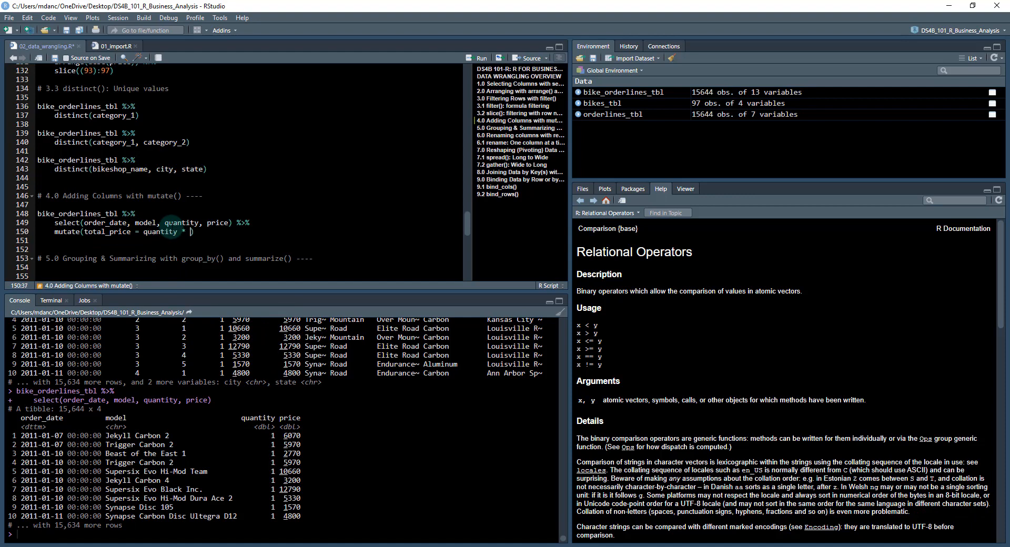
type("price")
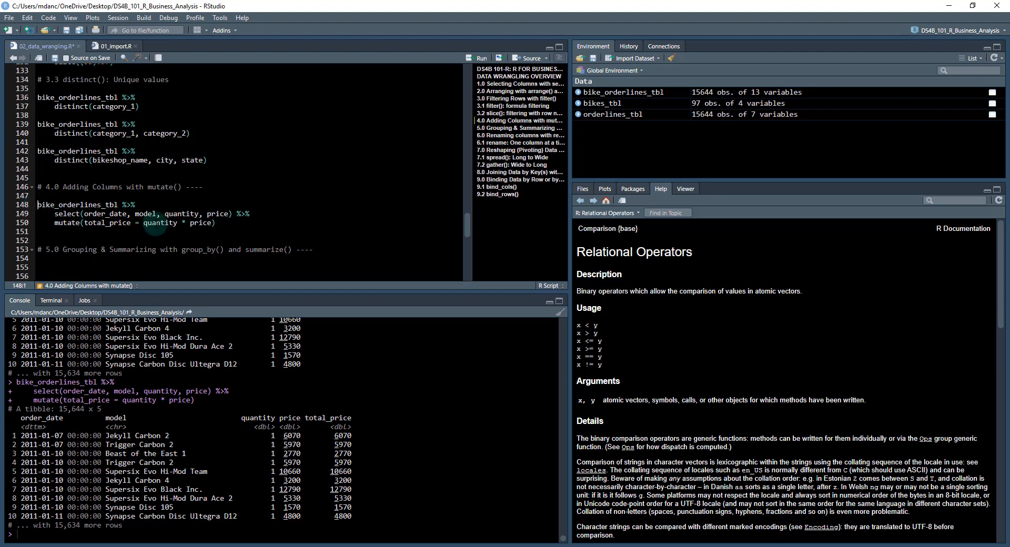
- Assign the pipeline to bike_orderlines_prices and print that 15,644 × 5 object
type("bike_orderlines_")
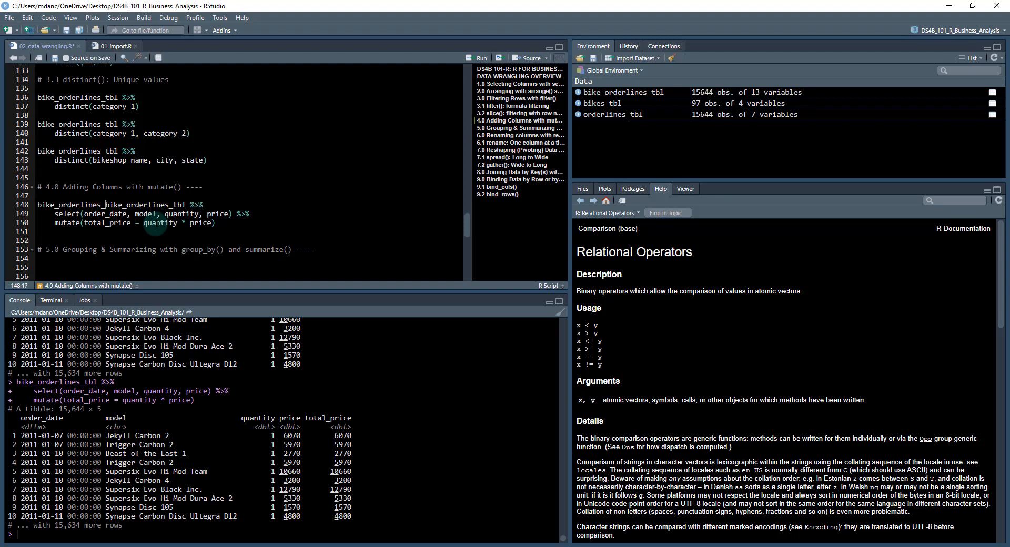
type("prices")
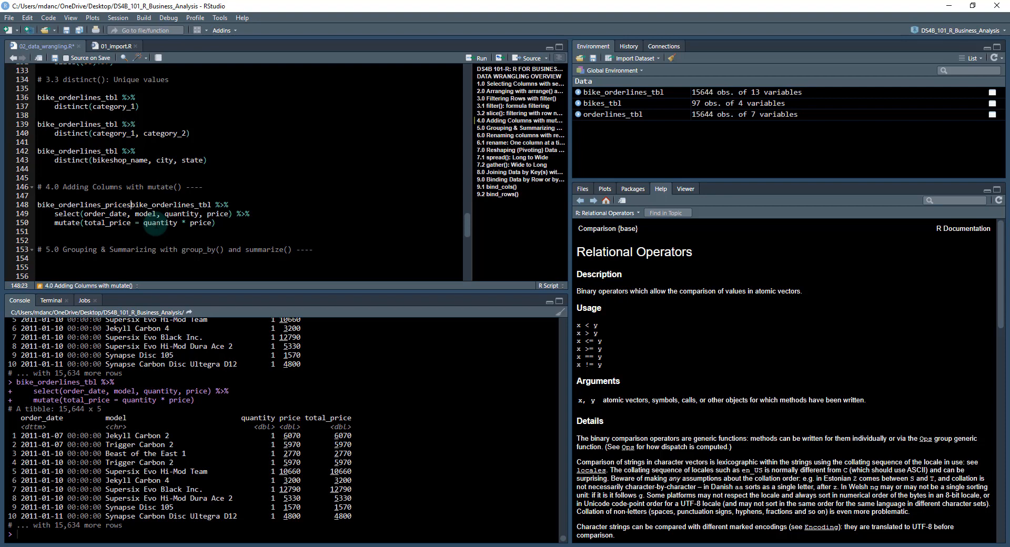
type("<-")
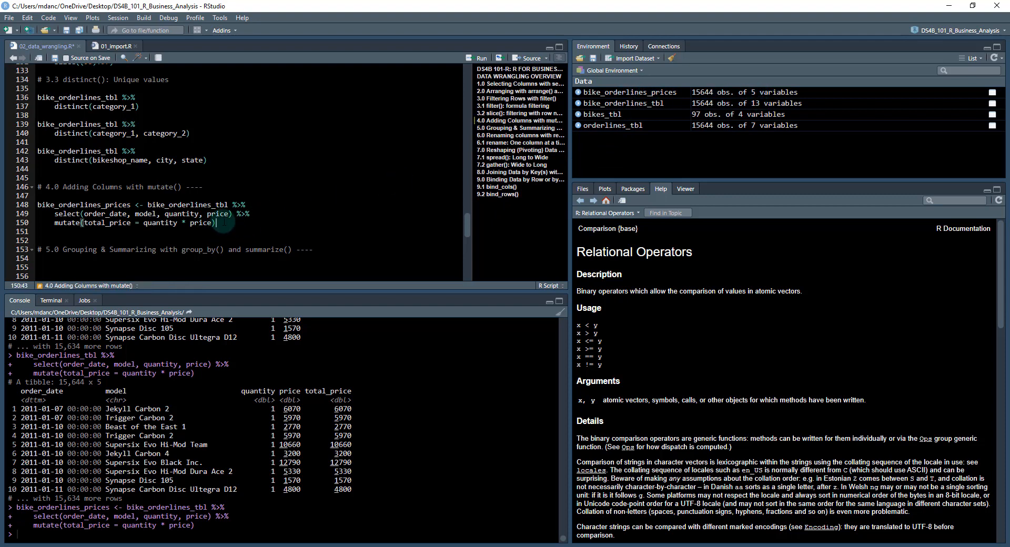
type("bike")
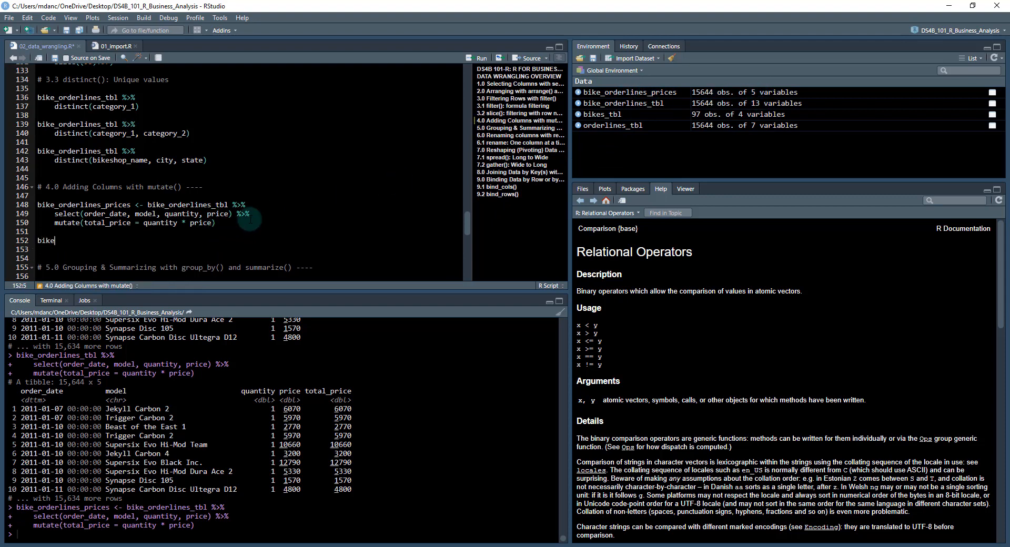
type("_orderlines_prices")
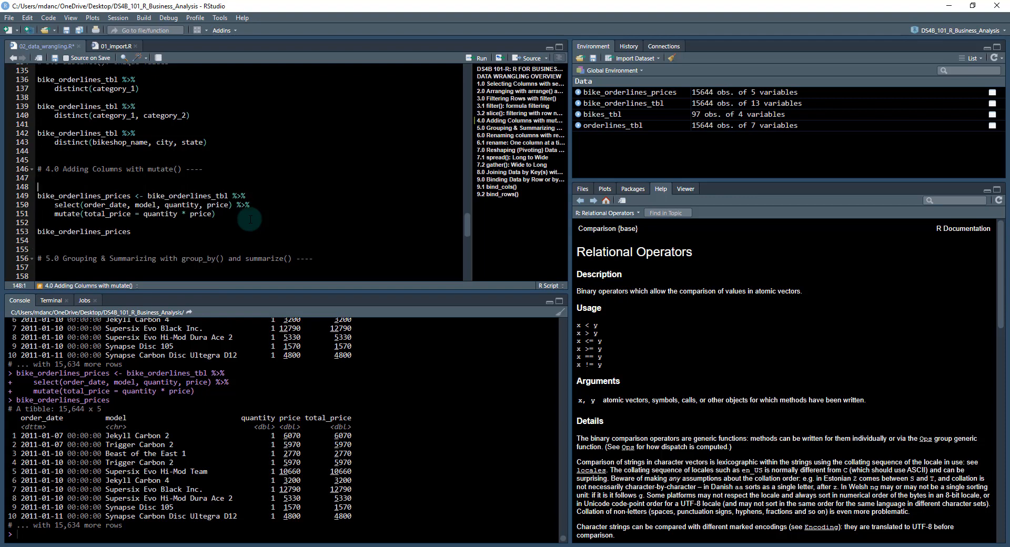
- Label the Adding Column block and write an Overwrite Column pipeline setting total_price to log(total_price)
type("# A")
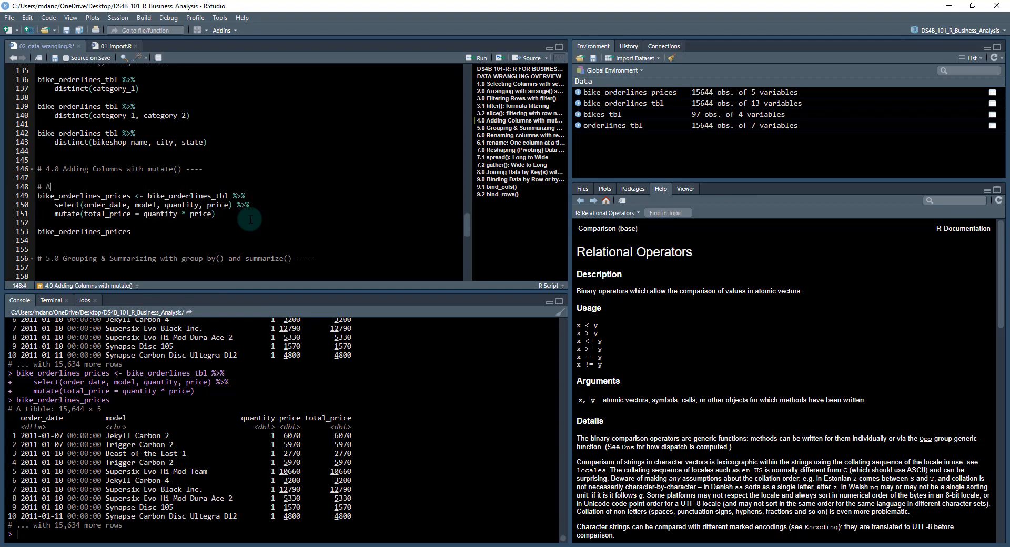
type("dding column")
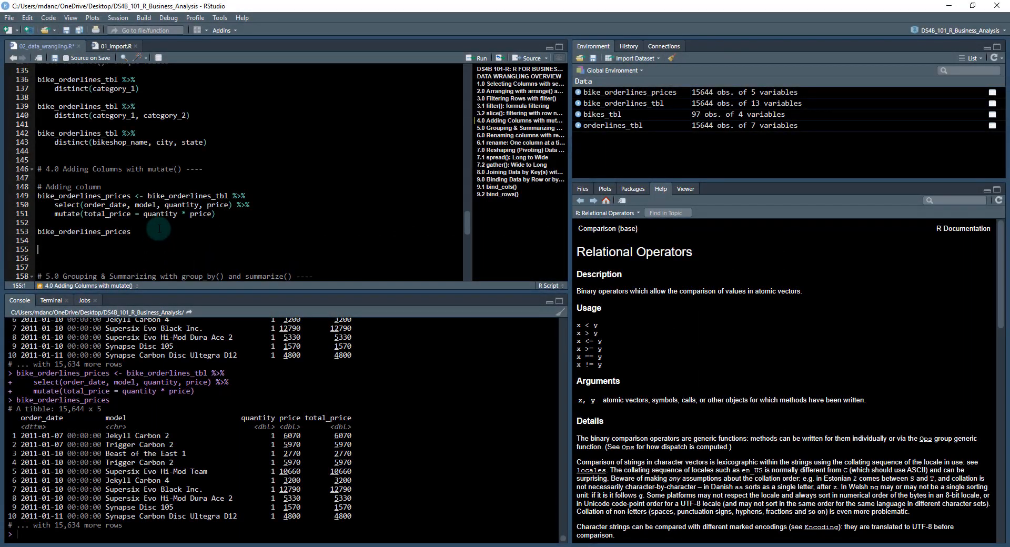
type("# Overwrite c")
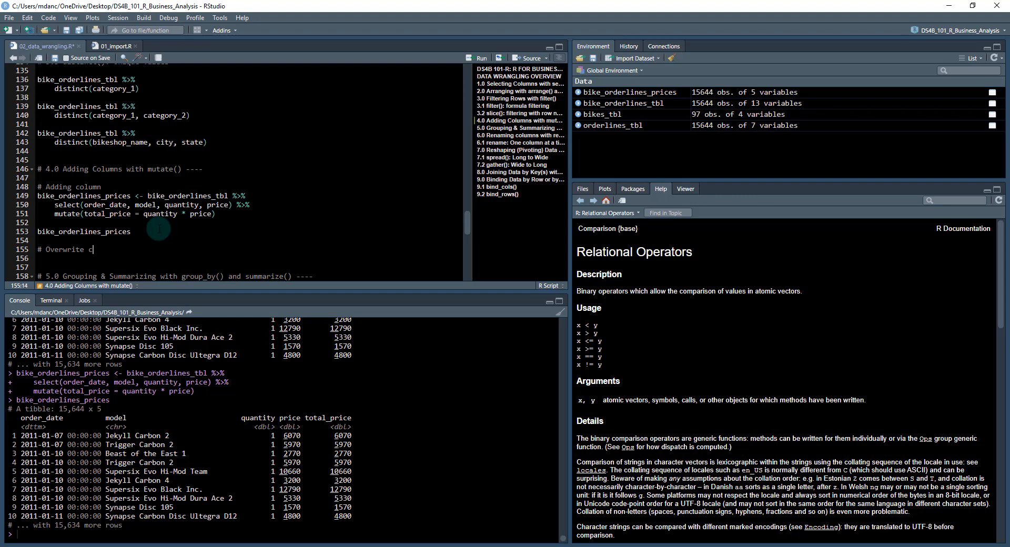
type("olumn")
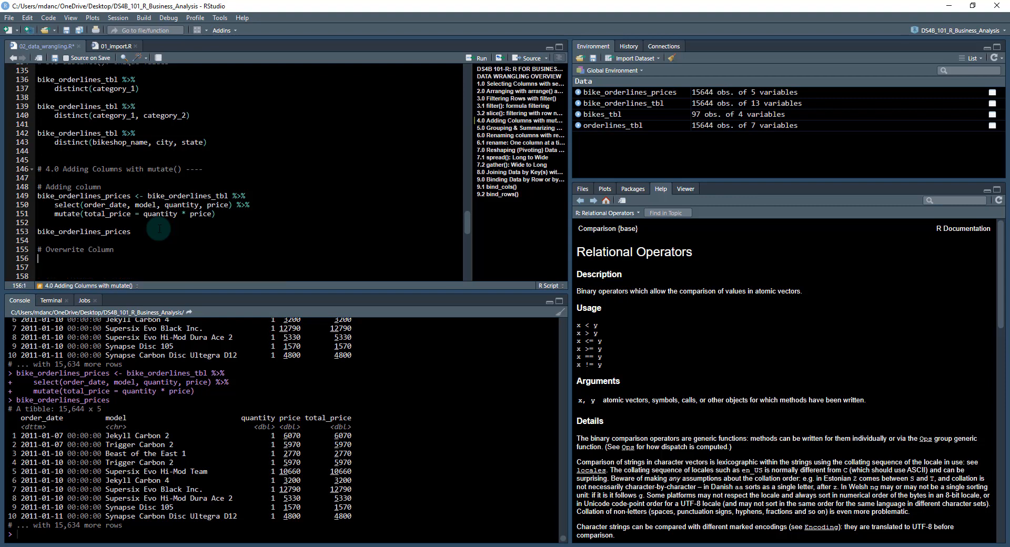
type("bike_orderlines_prices %>%")
left_click(248, 267)
type("mut")
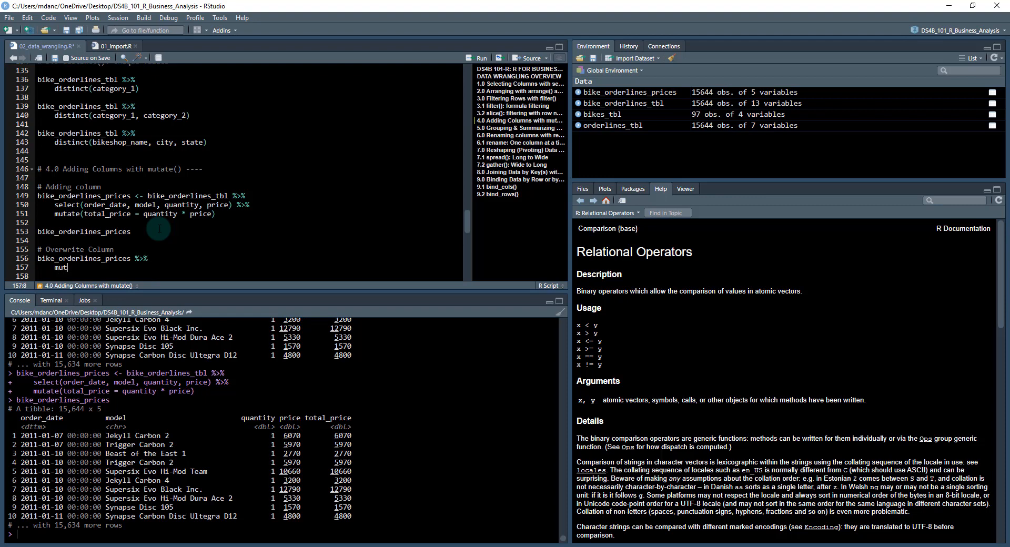
type("ate()")
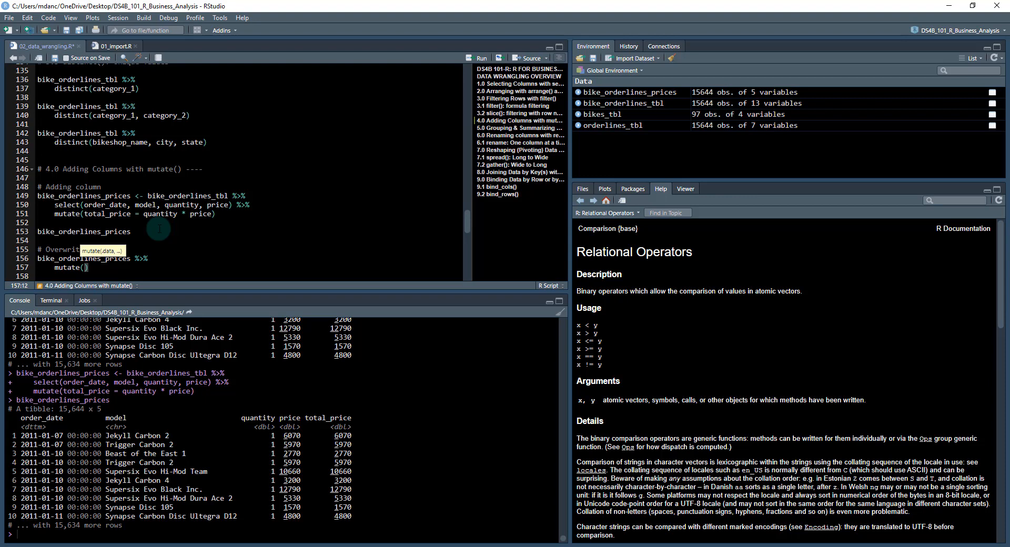
type("total_price = log(total_price")
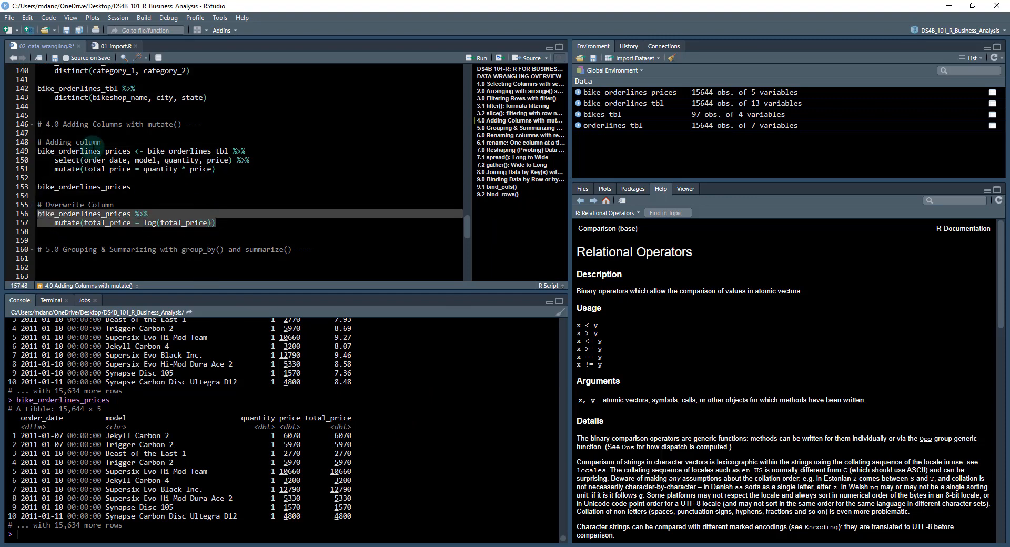
mouse_move(105, 150)
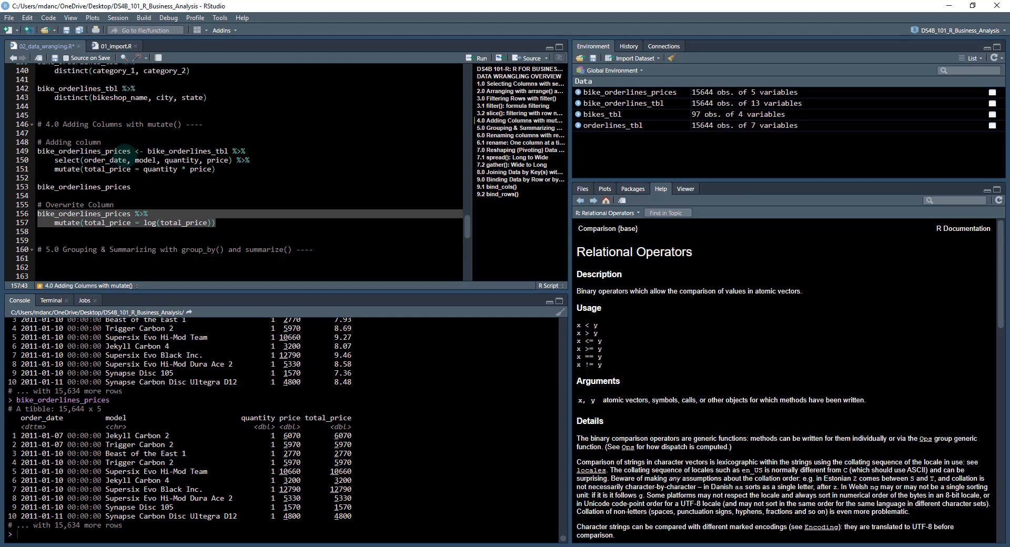
mouse_move(609, 97)
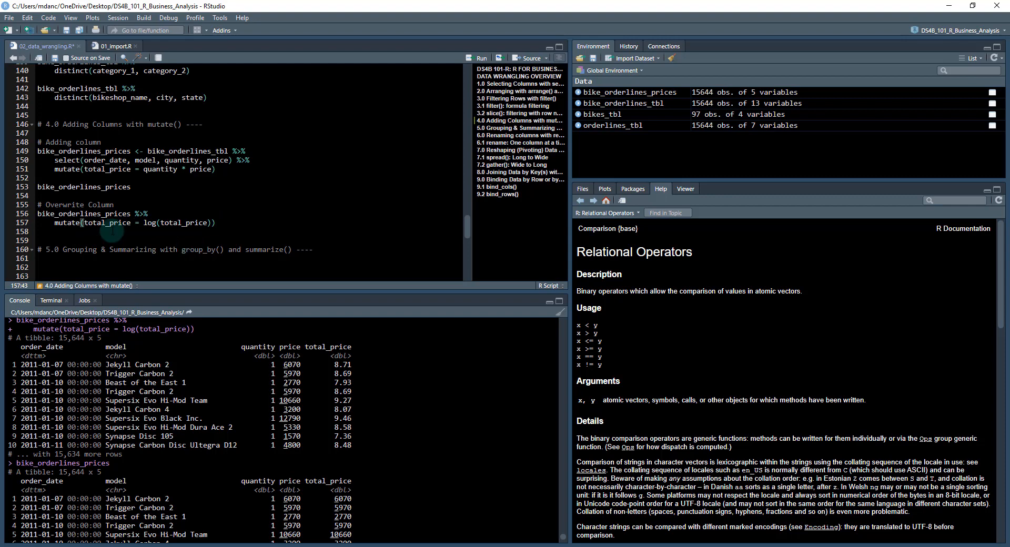
mouse_move(144, 240)
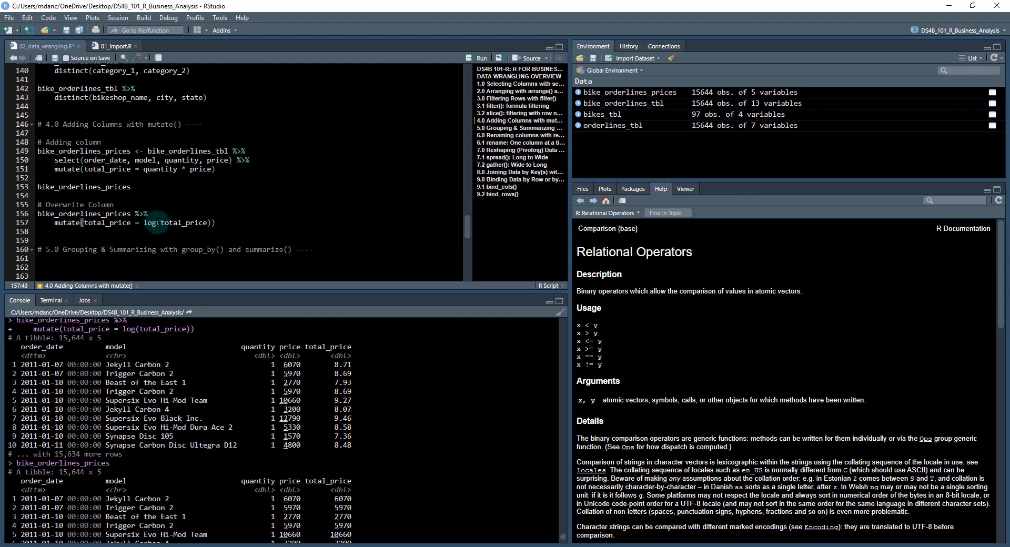
mouse_move(150, 222)
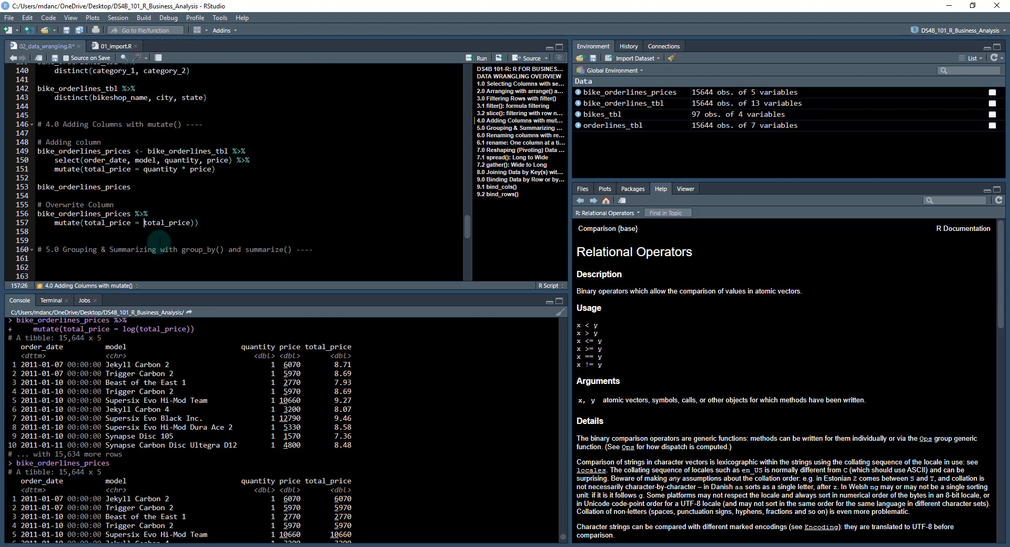
- Rename the mutate target to total_price_log, keeping total_price, for a 15,644 × 6 table
type("log")
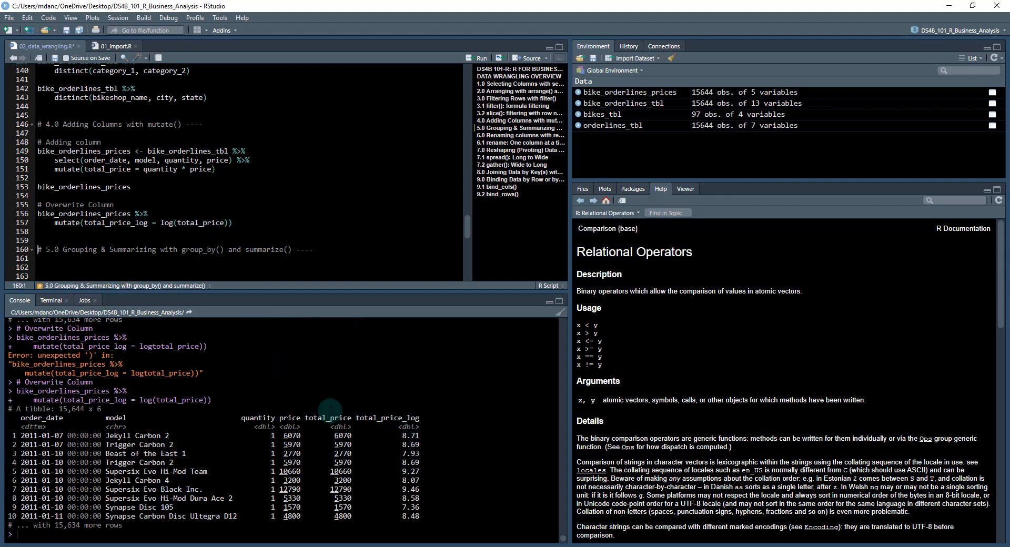
mouse_move(179, 242)
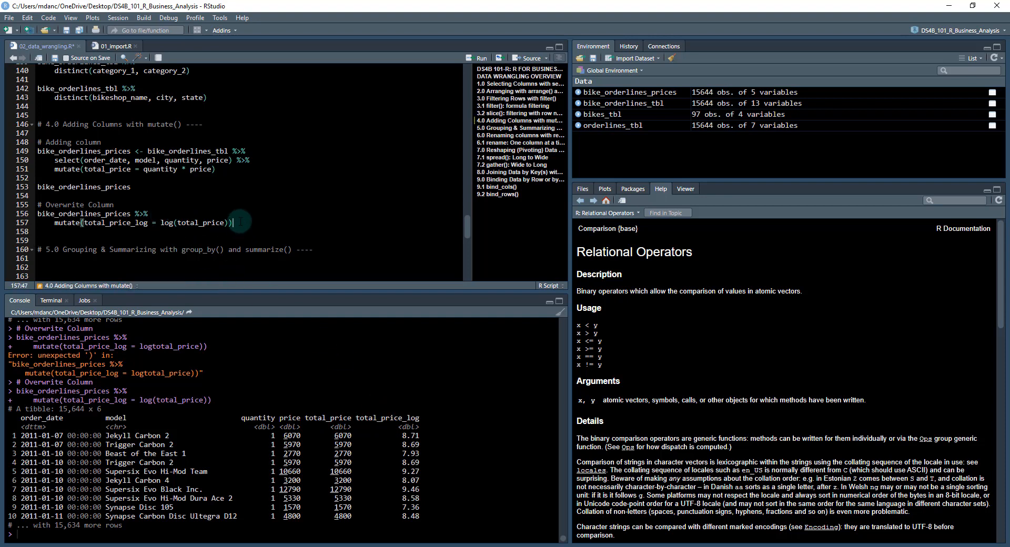
- Pipe into a second mutate adding total_price_sqrt = total_price^0.5, giving a 15,644 × 7 table
type("%>%")
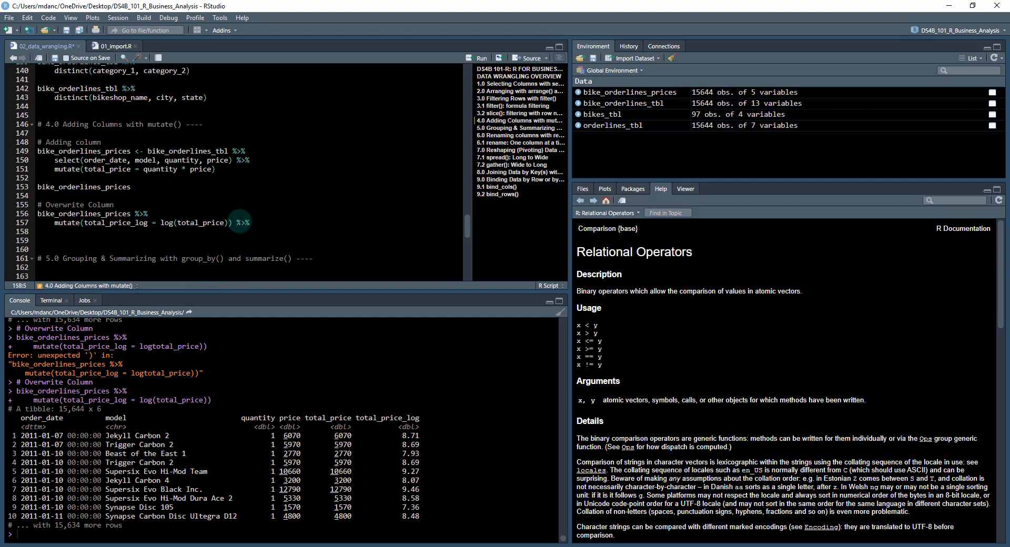
type("mutate")
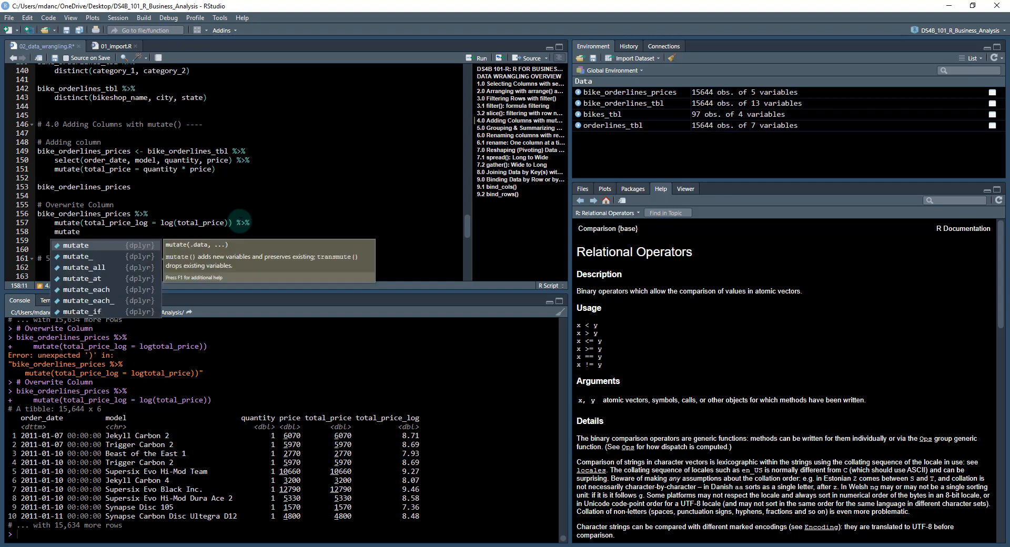
type("total_price_)")
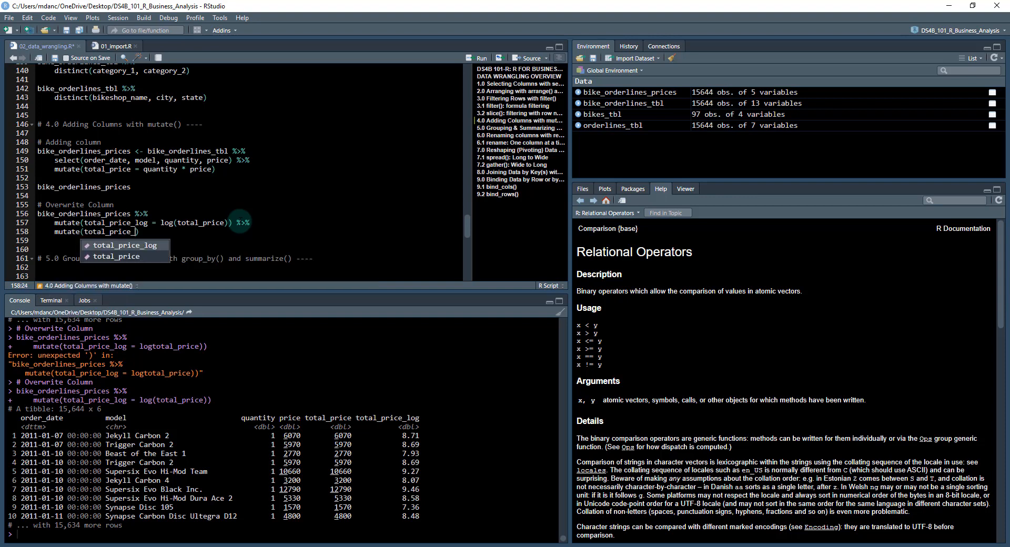
type("_sqrt =")
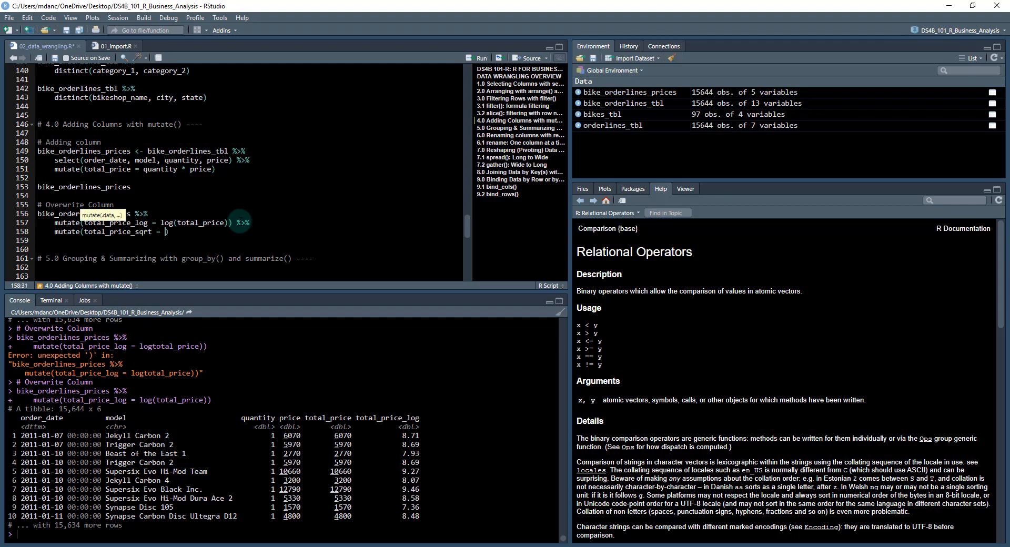
type("total_price")
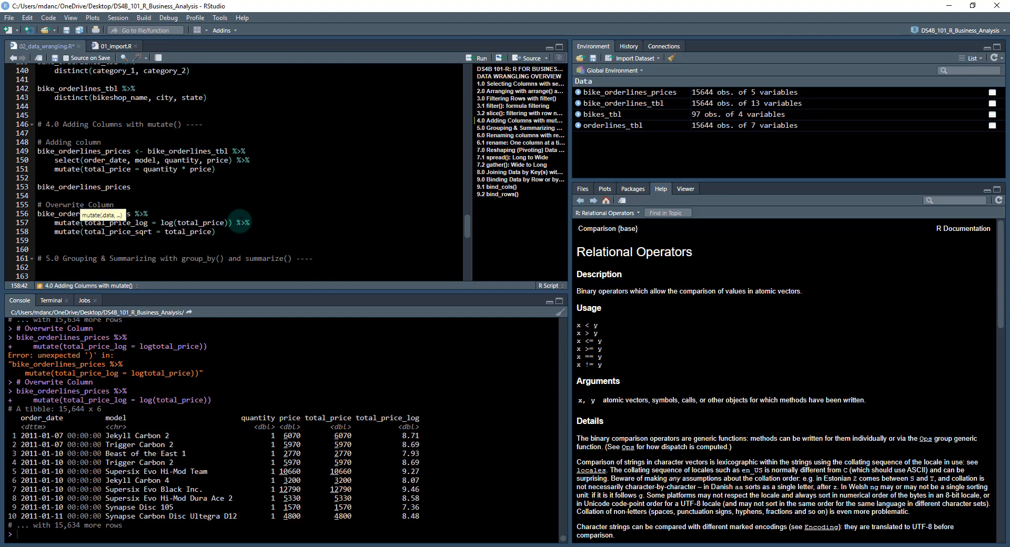
type("^")
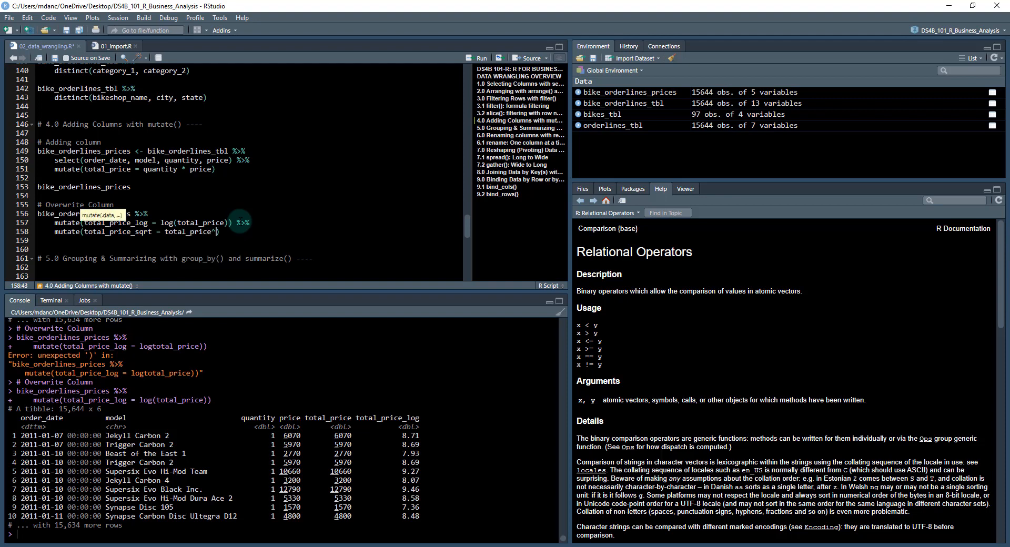
type("0.5")
type("mutate")
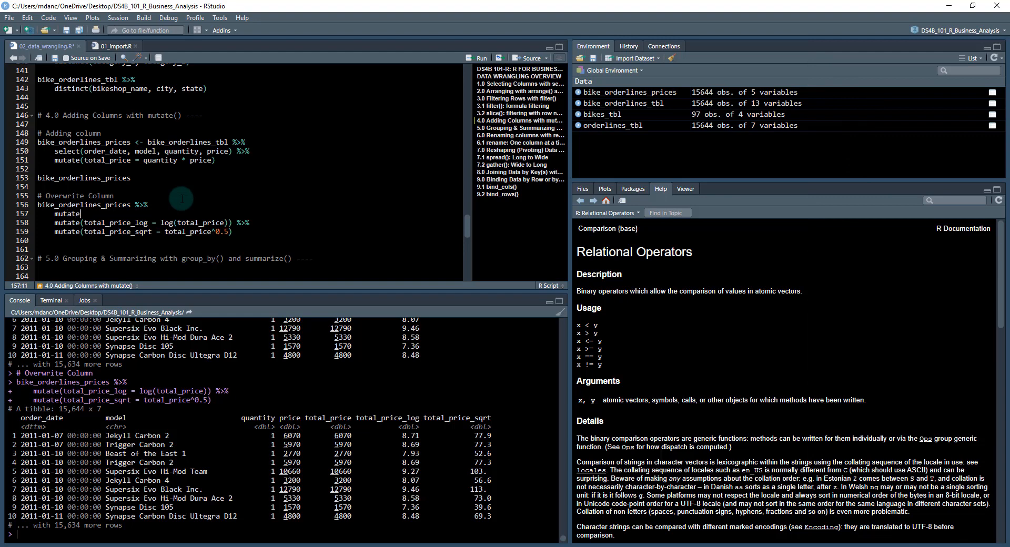
- Insert mutate(total_price = log(total_price)) %>% as the first mutate, so later columns use logged prices
type("()")
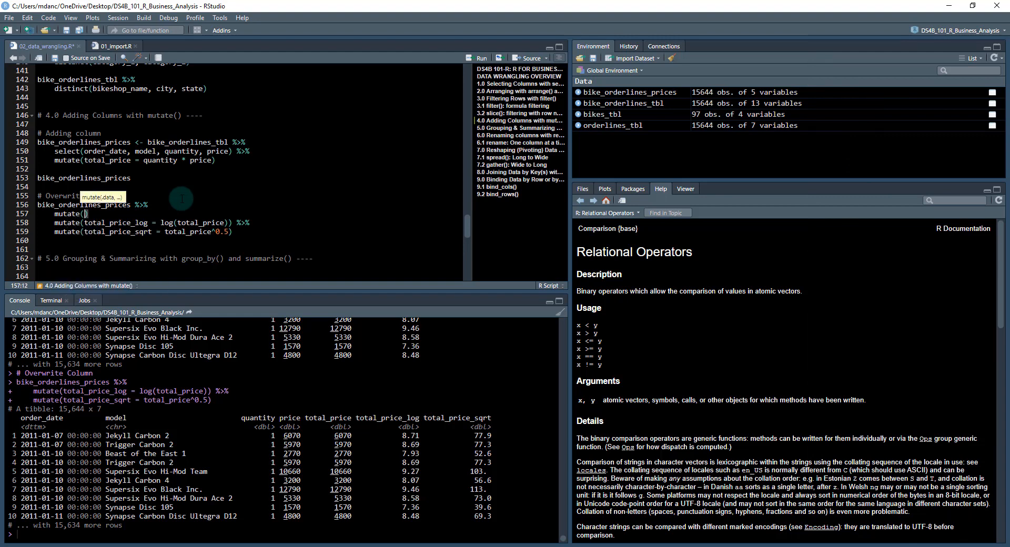
type("total_price =")
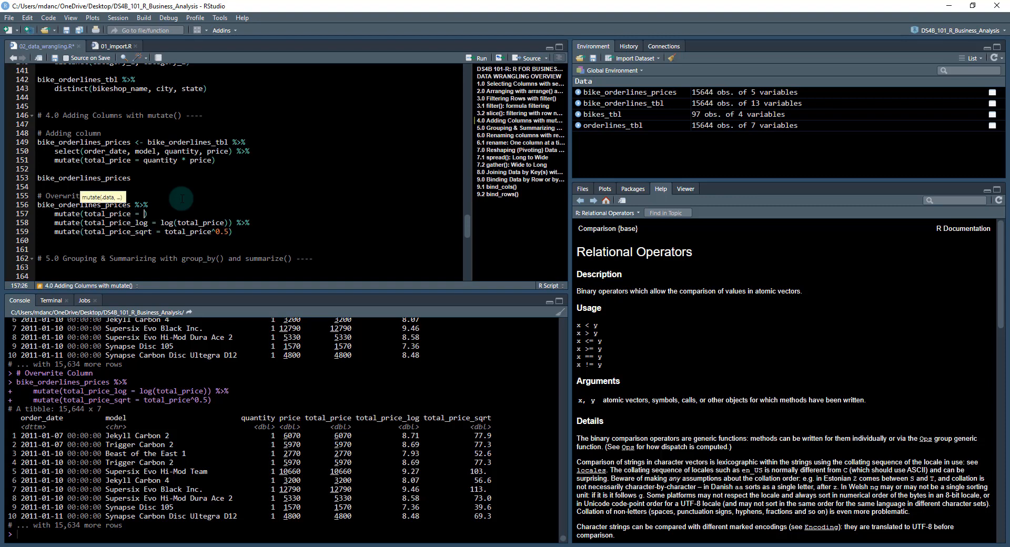
type("log()")
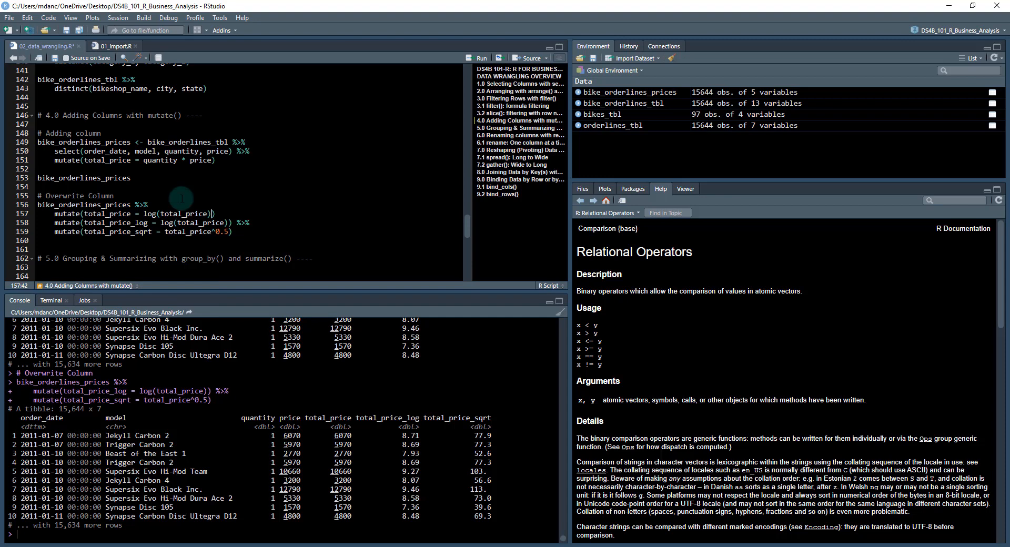
type("%>%")
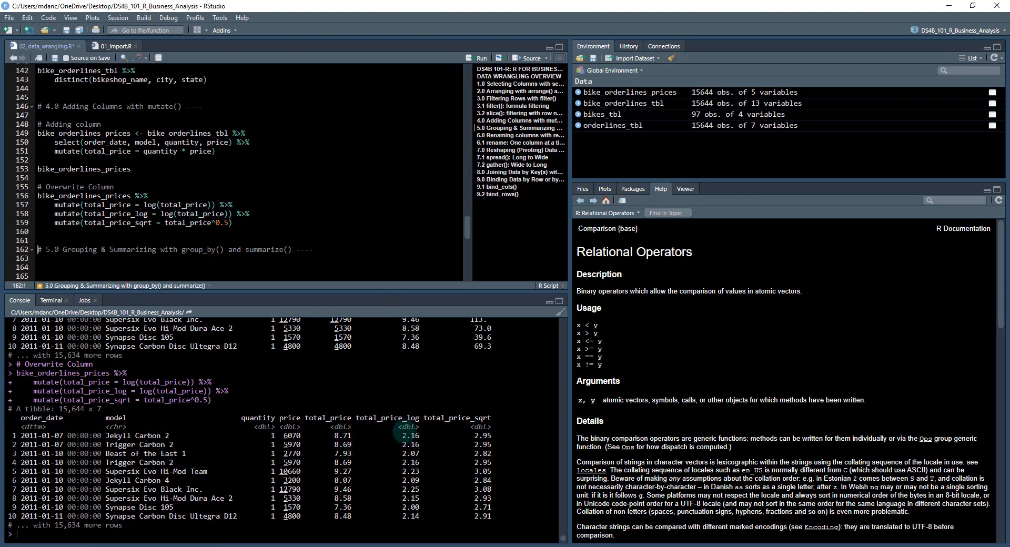
mouse_move(452, 392)
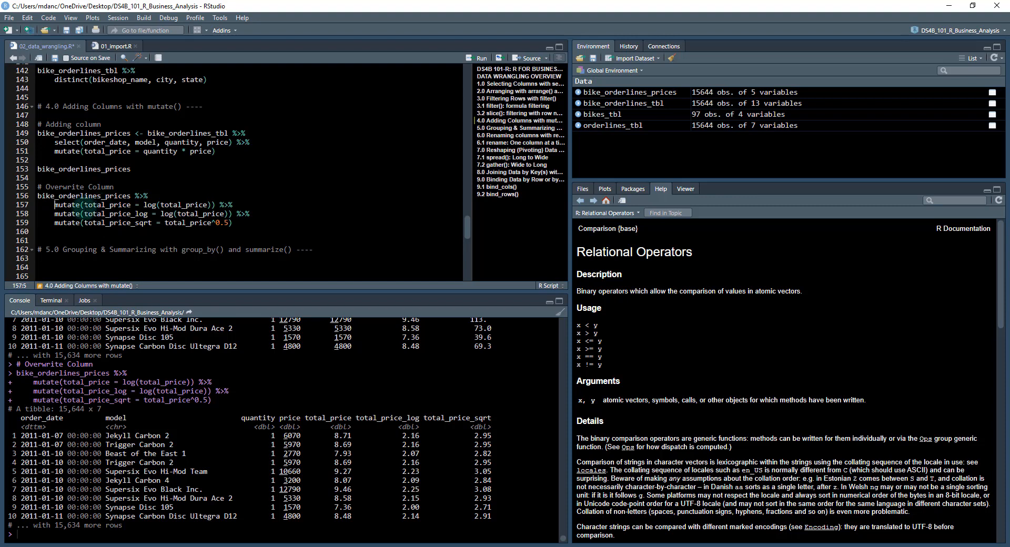
- Move the overwrite mutate to its own block and start a '# Transformations' bike_orderlines_prices pipeline
double_click(105, 205)
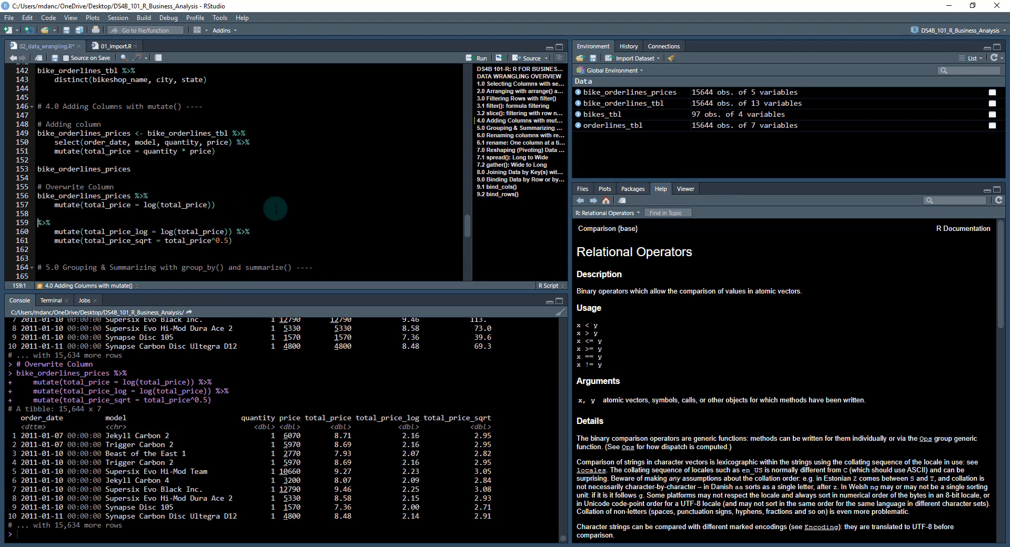
type("bike_orderlines_prices")
type("#")
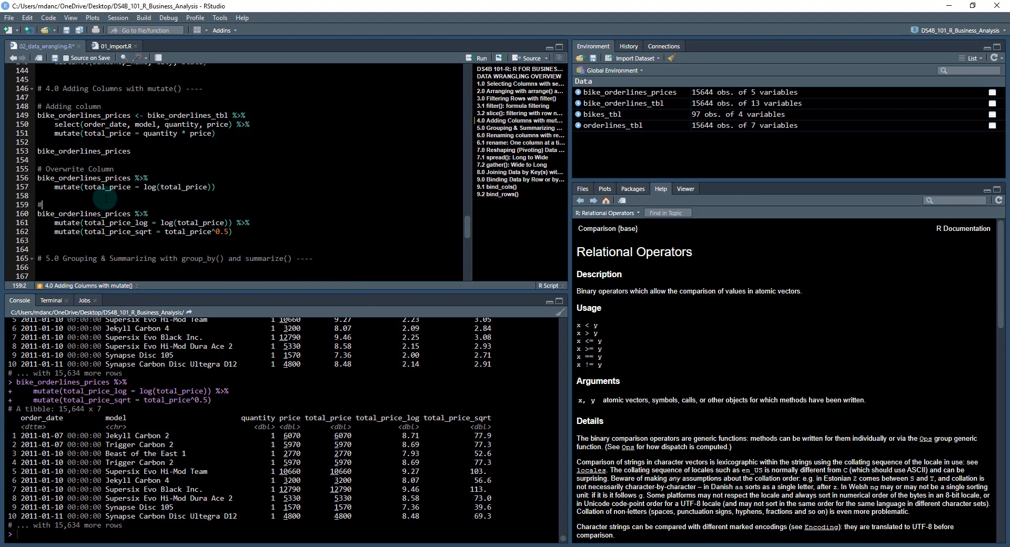
type("\" \"")
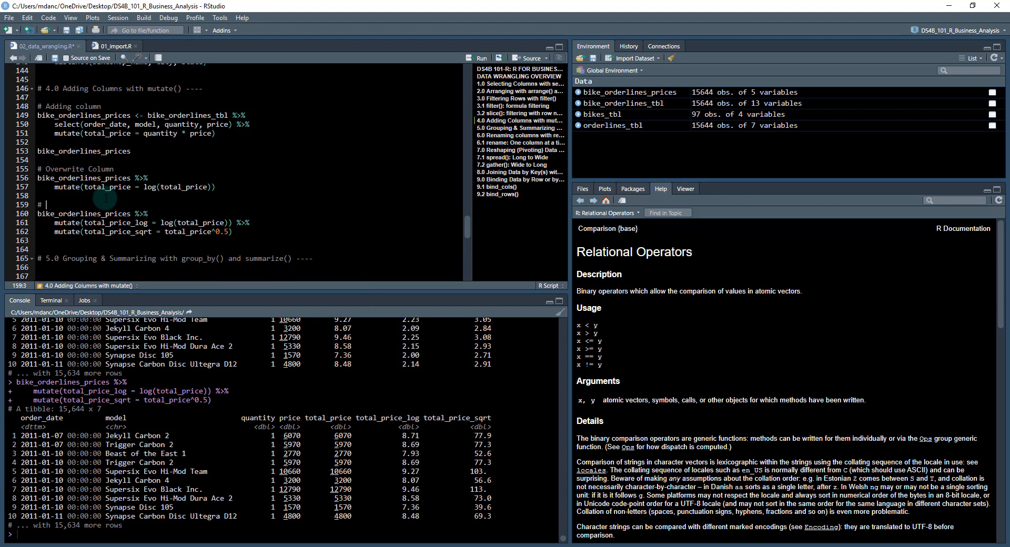
type("Tran")
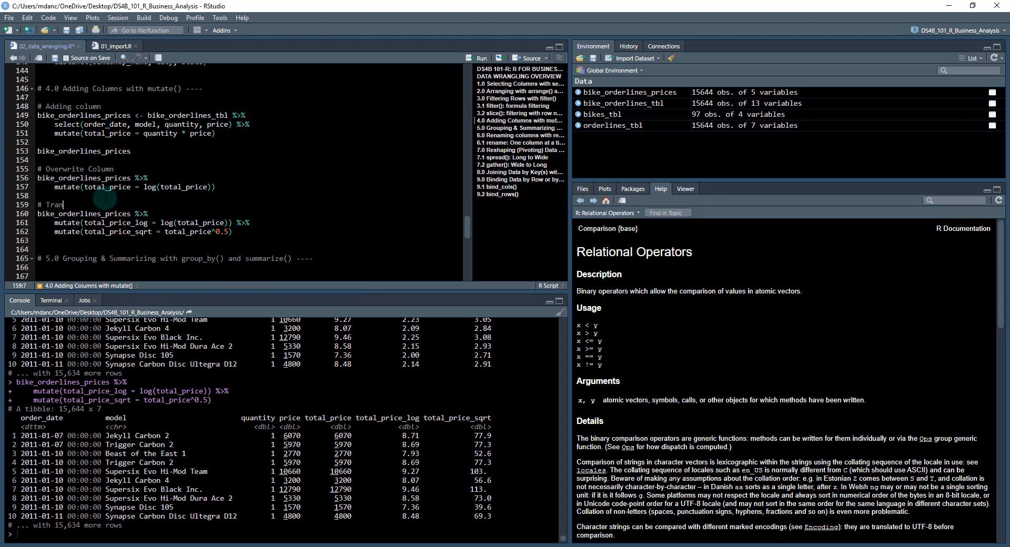
type("sformations")
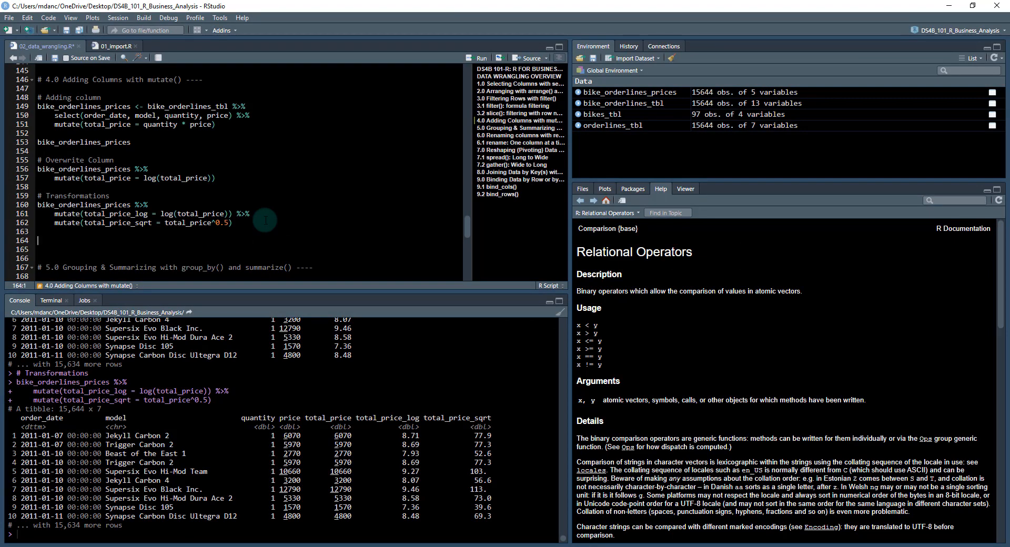
- Add an Adding Flag comment and start a bike_orderlines_prices %>% pipeline below it
type("# Adding Flag")
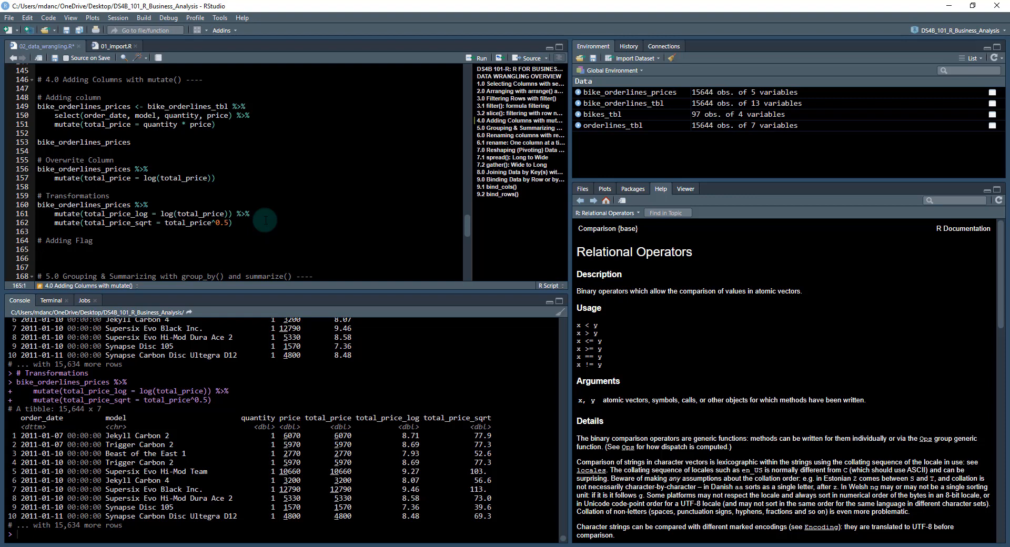
type("bike_orderlines_prices")
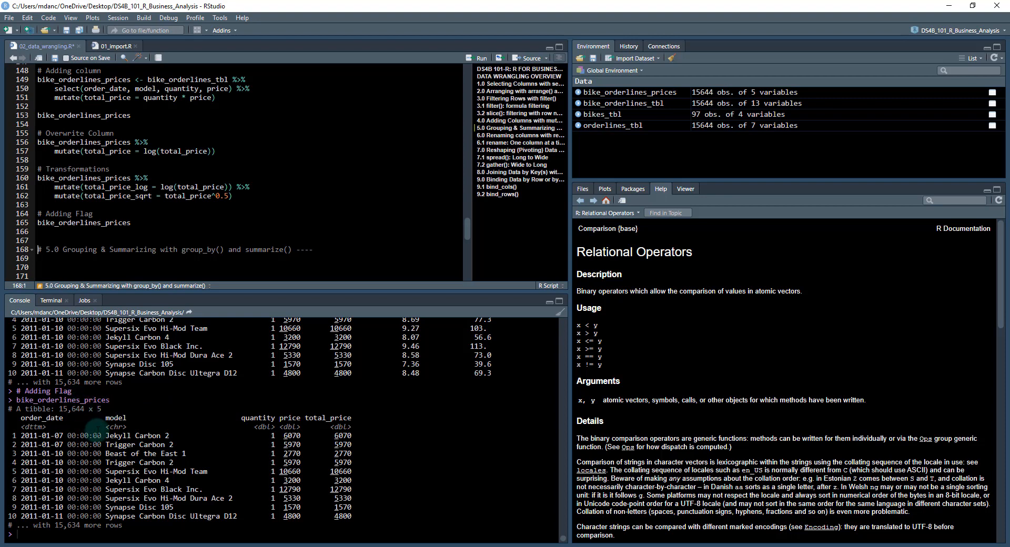
mouse_move(138, 216)
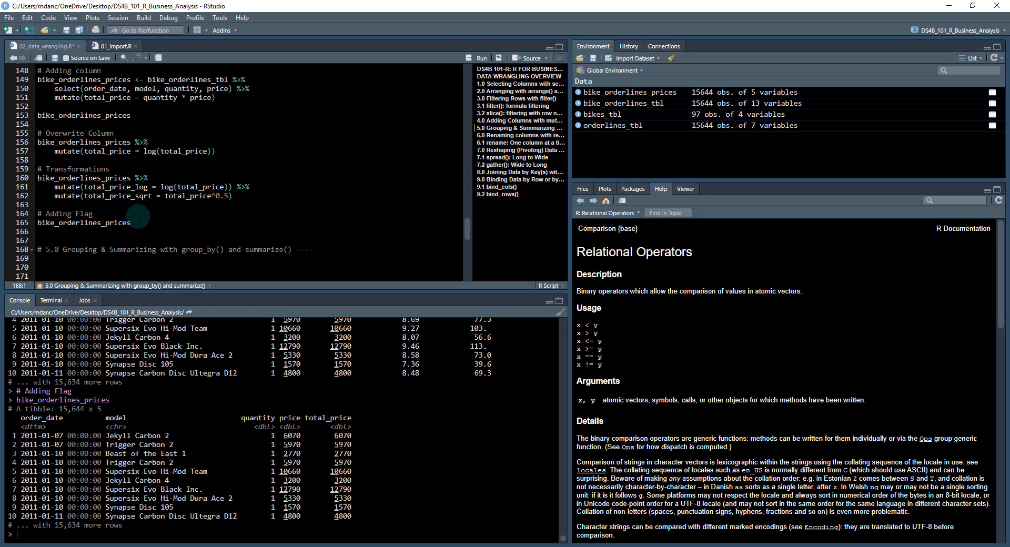
type("%>%")
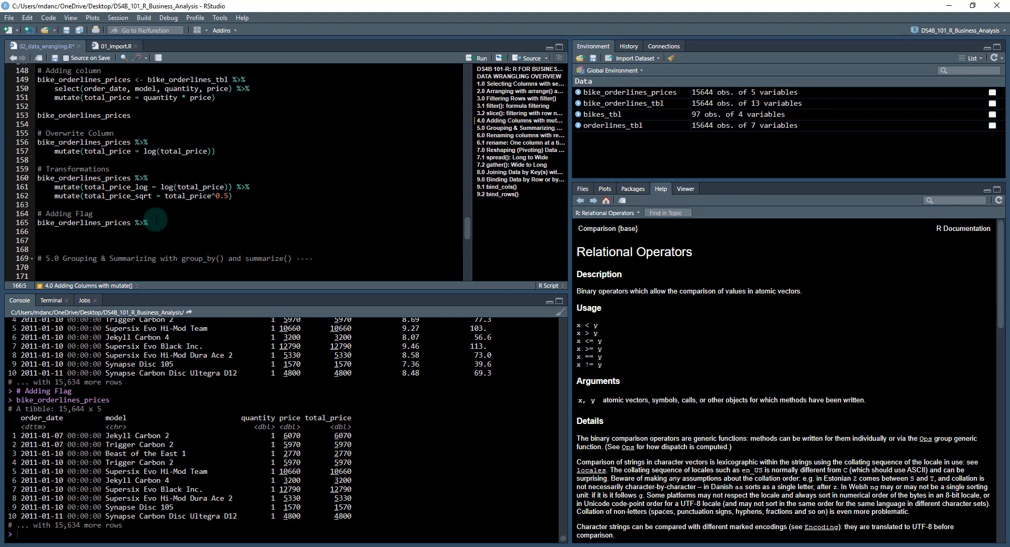
- Type mutate(is_supersix = model %>% str_to, looking for str_to_lower in autocomplete
type("mutate")
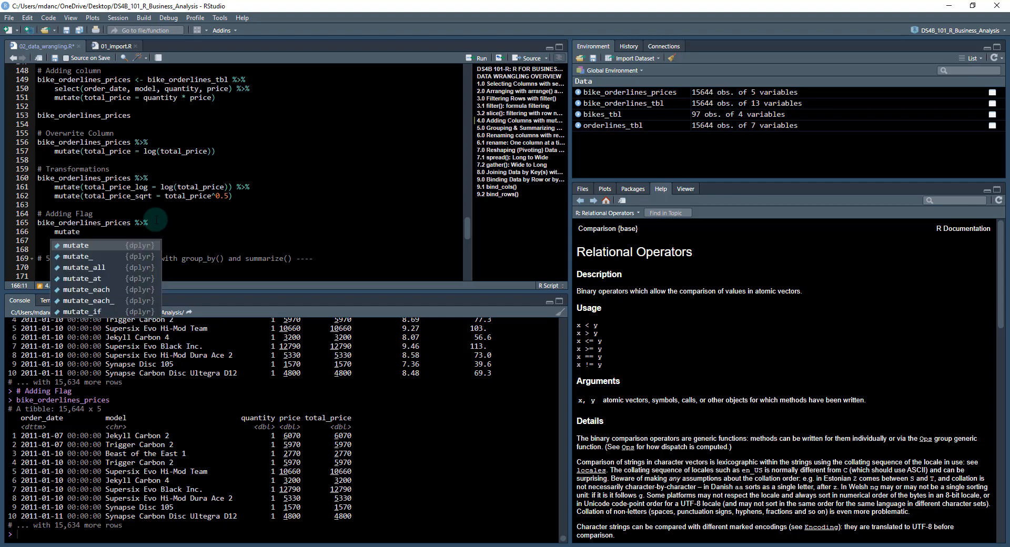
type("(is")
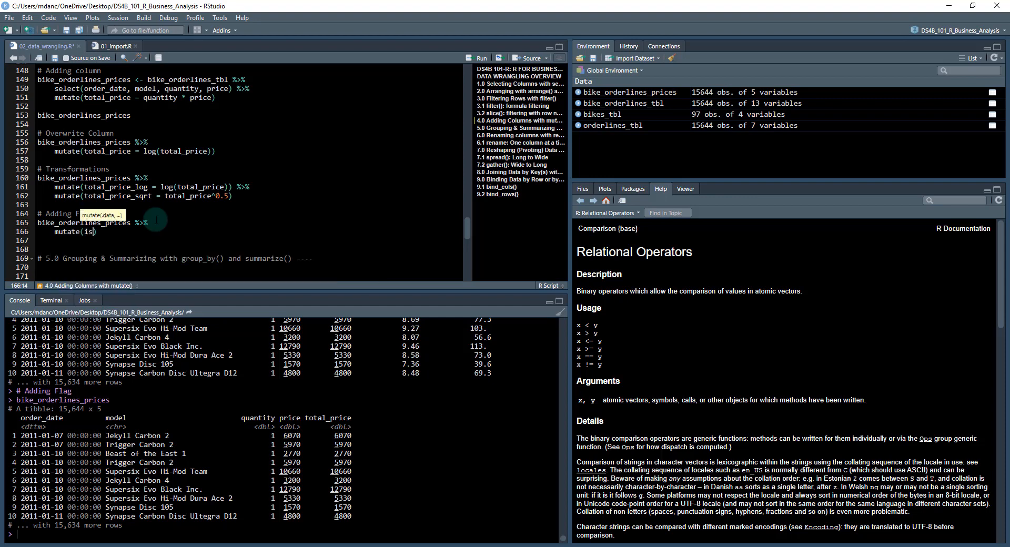
type("_supersix")
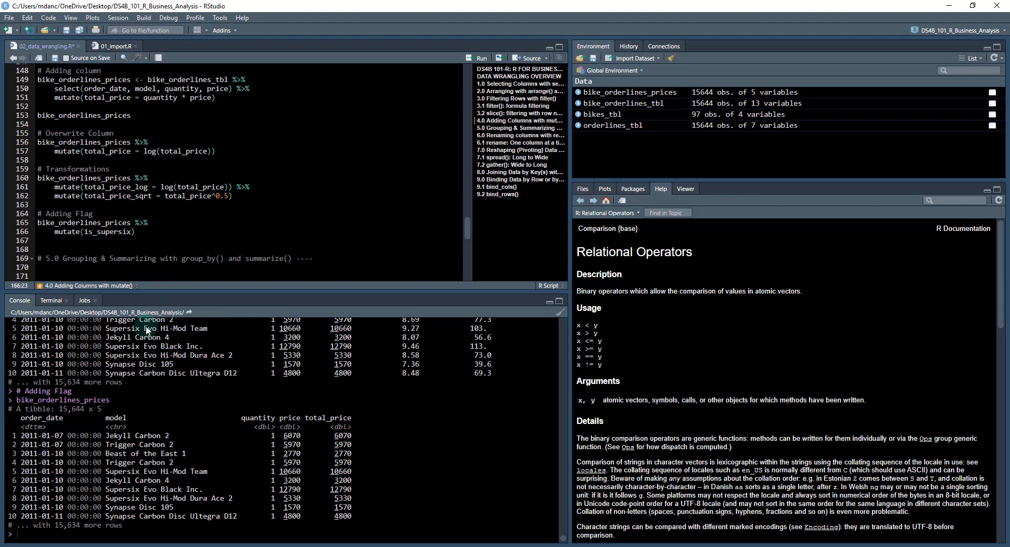
double_click(122, 471)
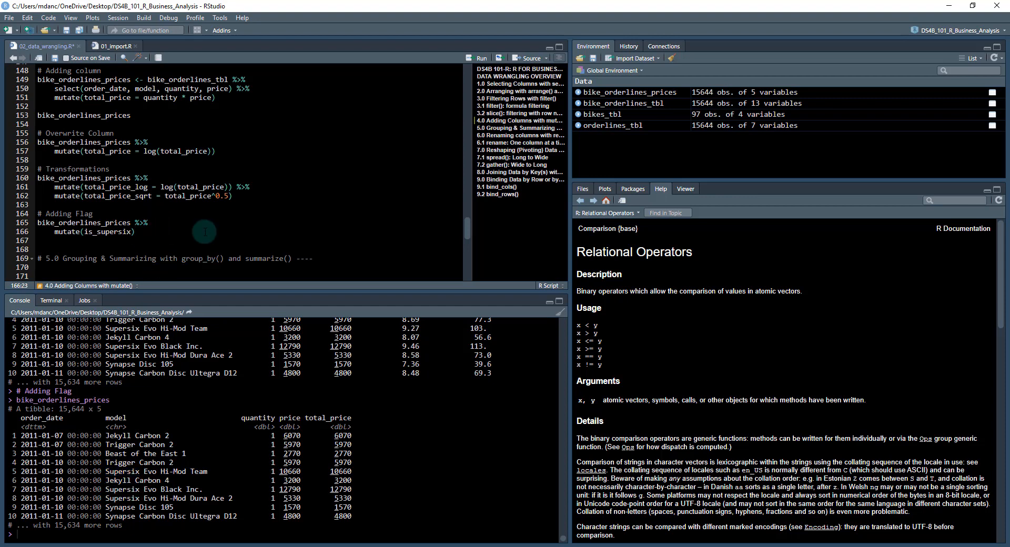
type("=")
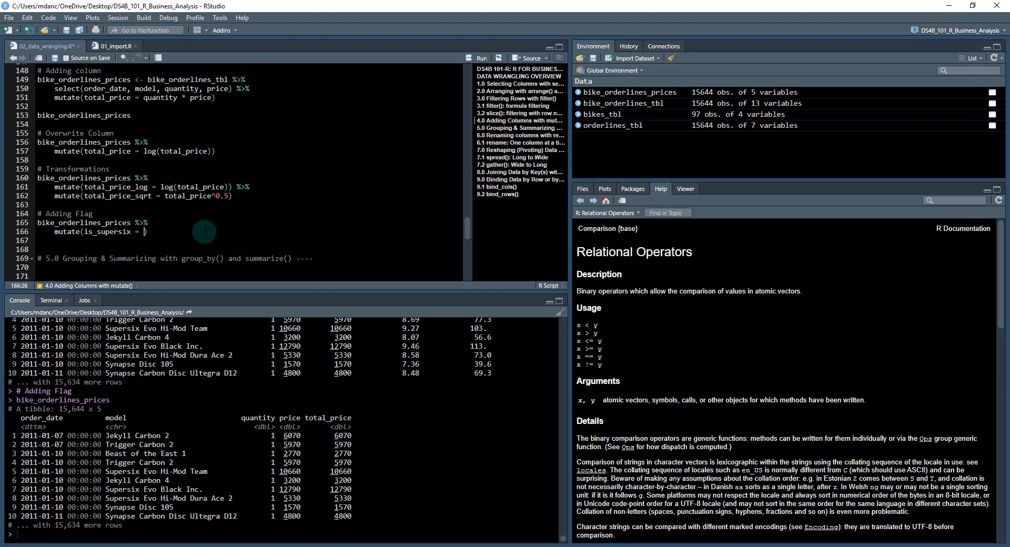
type("model")
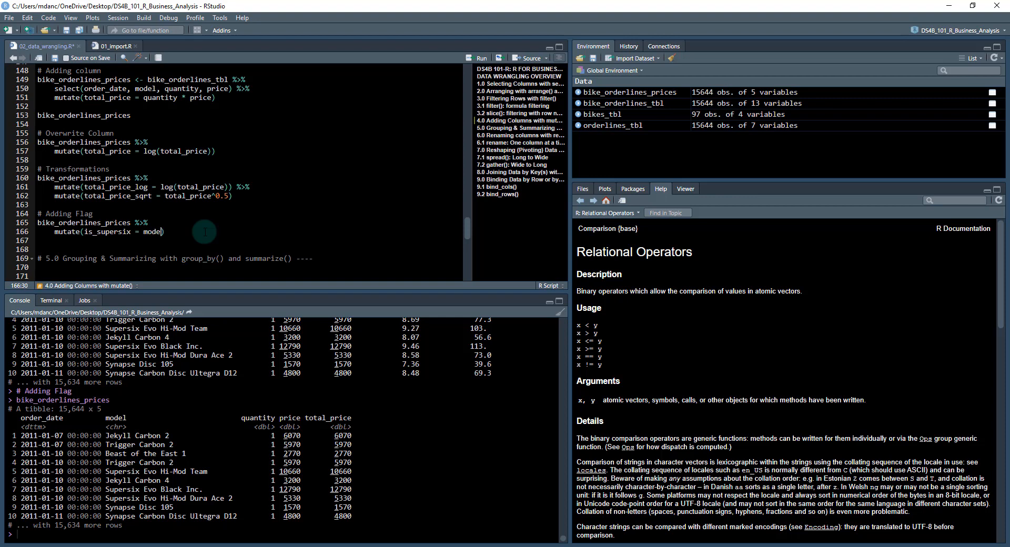
type("%>%")
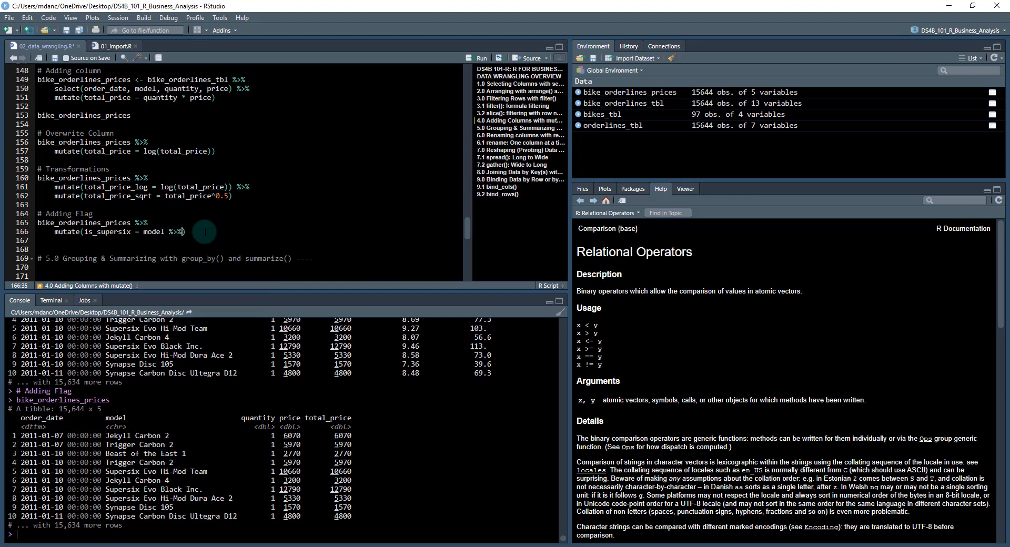
type("str")
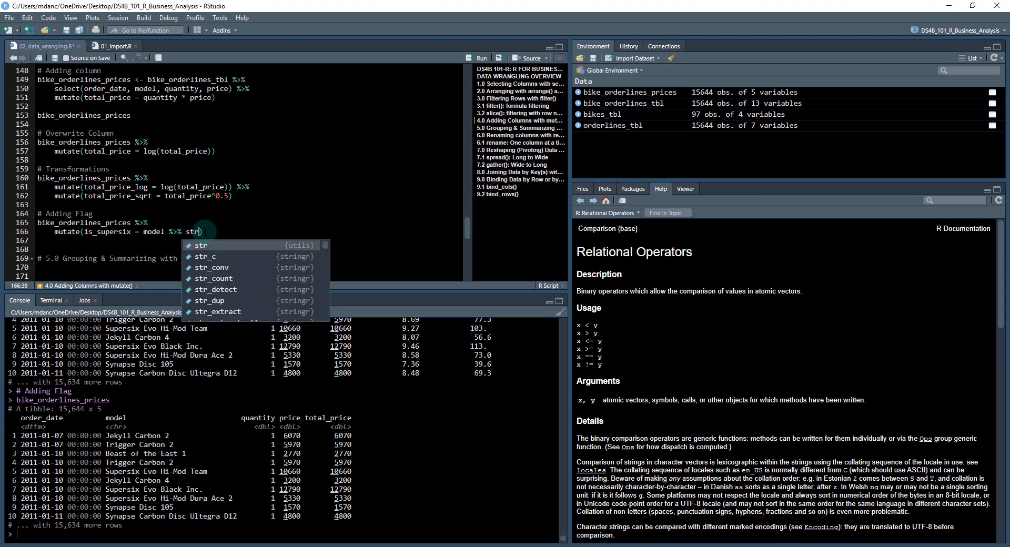
type("_to")
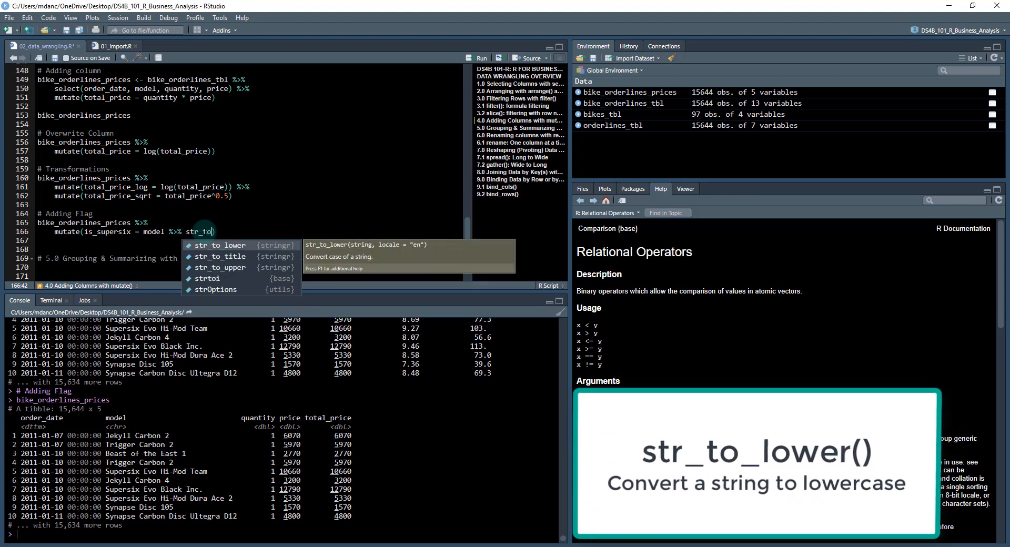
- Complete str_to_lower() and run it, checking lowercased names like jekyll carbon 2
left_click(220, 245)
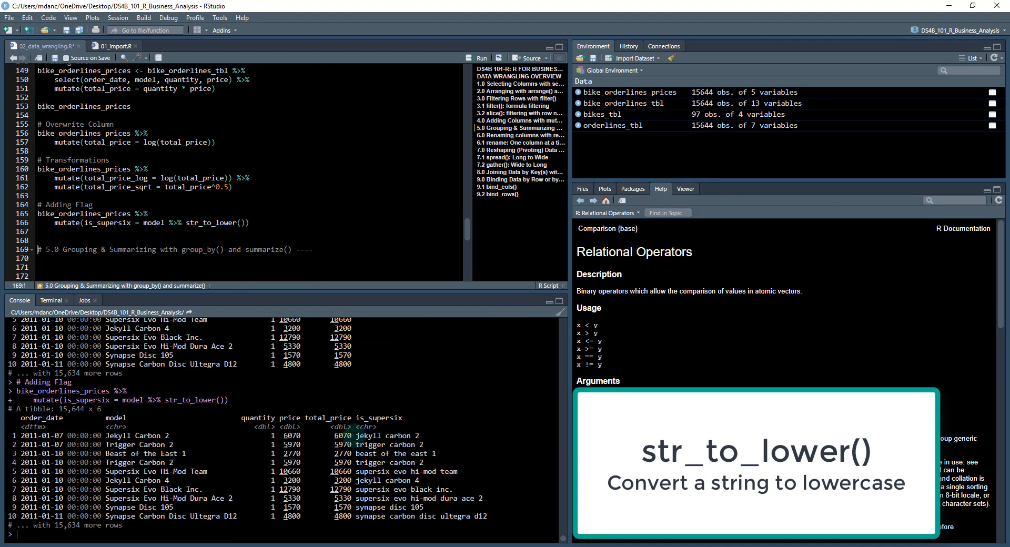
double_click(382, 436)
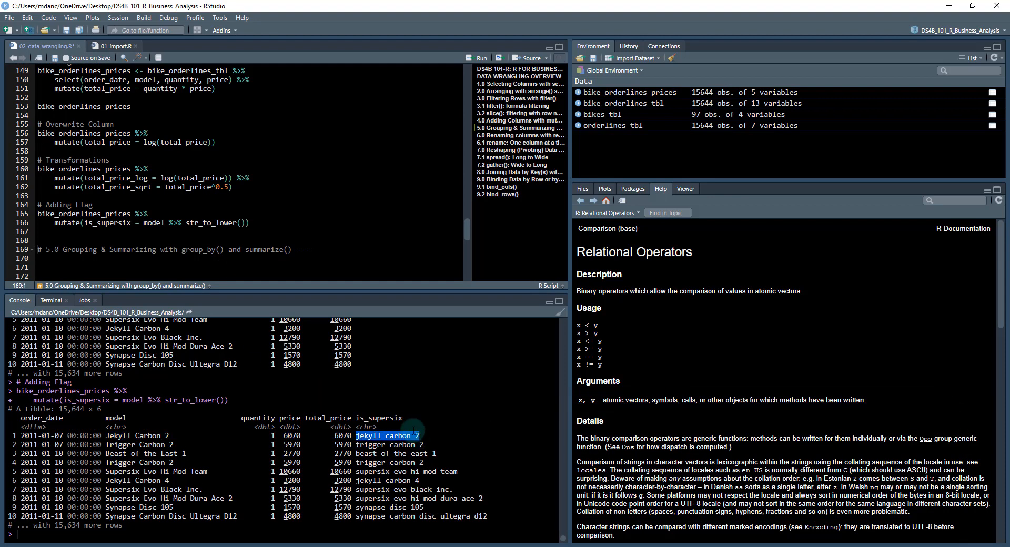
left_click(251, 222)
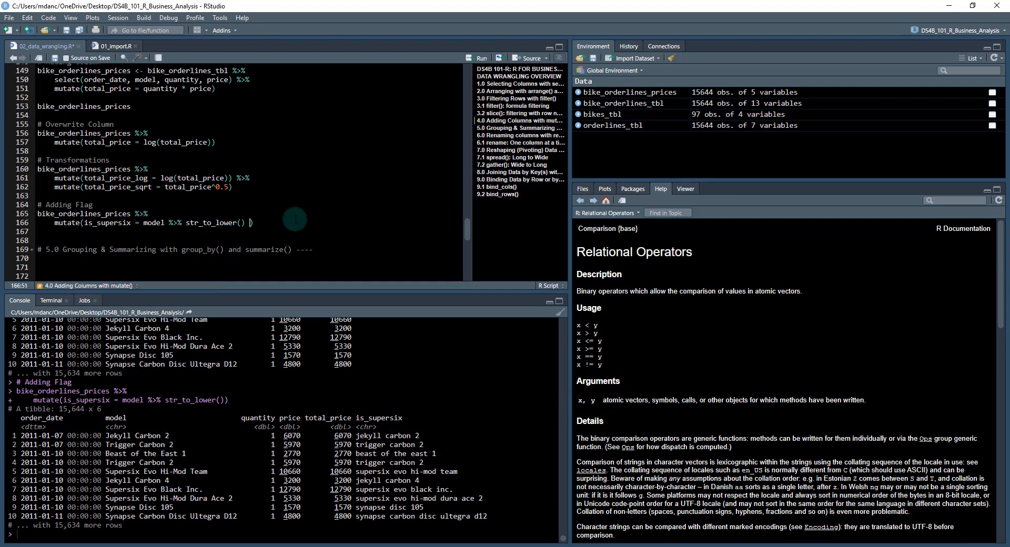
- Append str_detect("supersix") so is_supersix shows TRUE for Supersix models in a 15,644 × 6 table
type("%>% str")
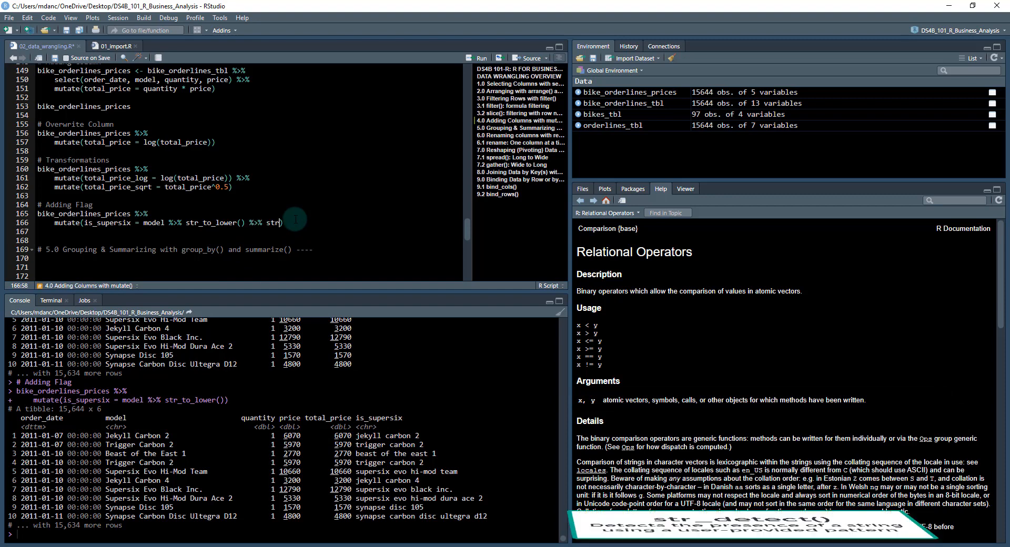
type("_detect()")
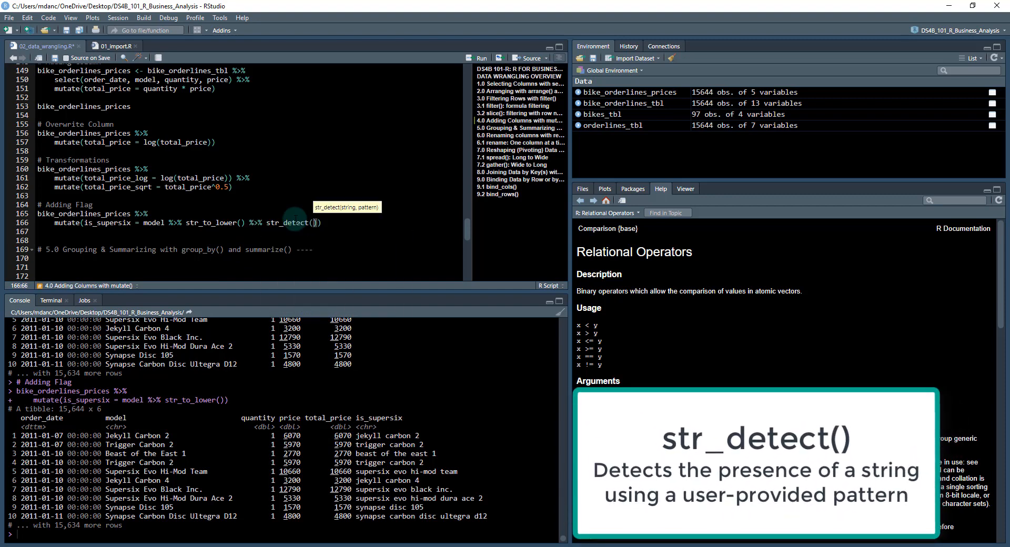
type("\"super\"")
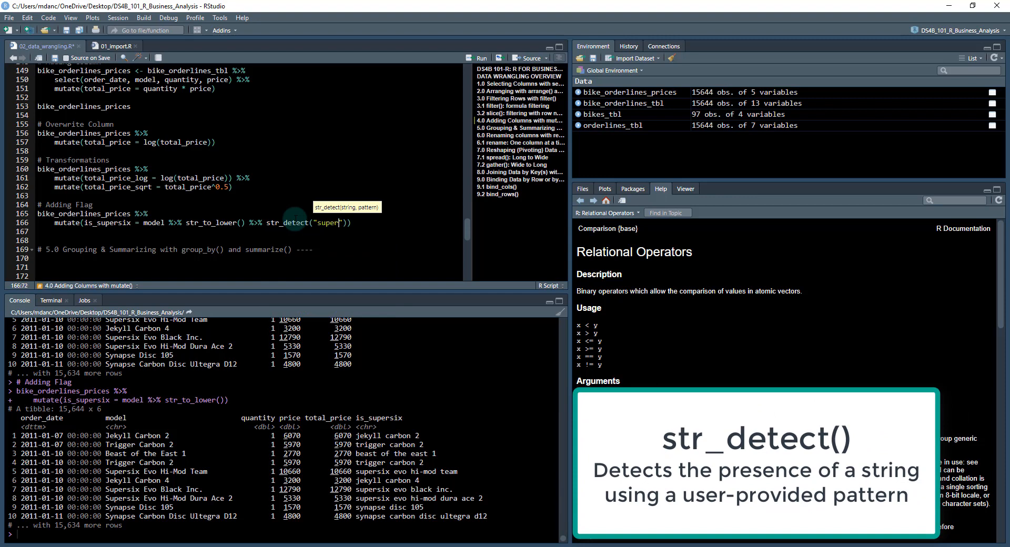
type("six")
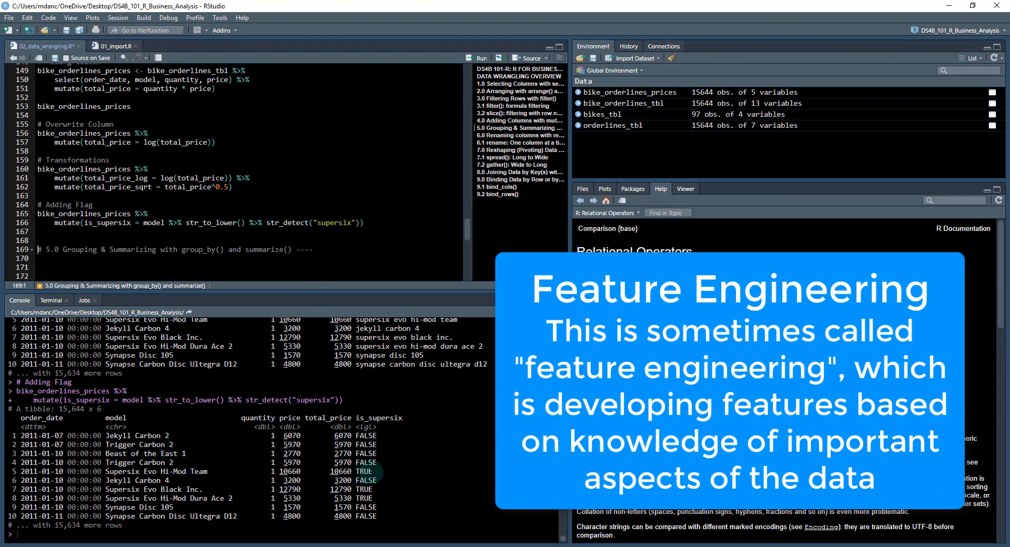
double_click(364, 471)
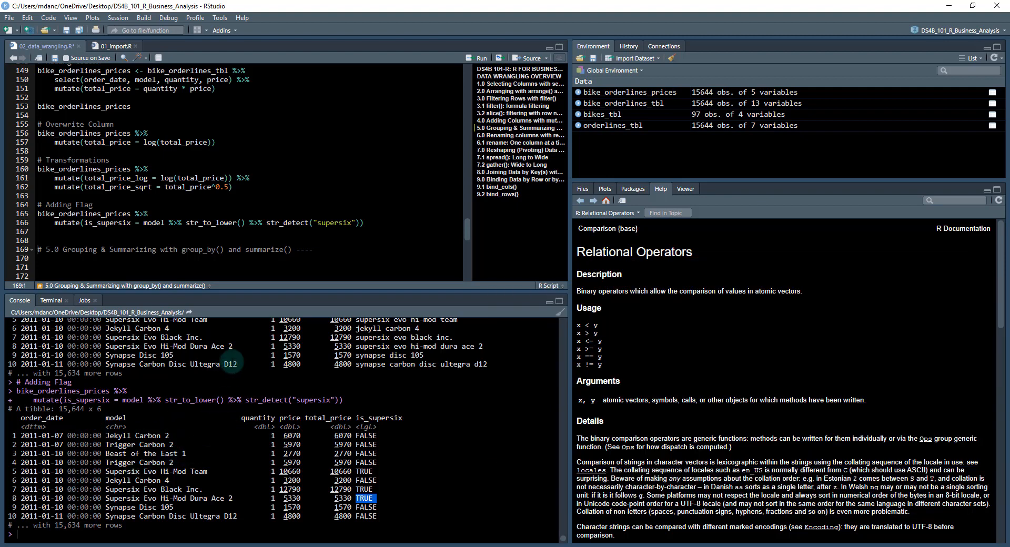
- Pipe the is_supersix mutate into filter(is_supersix) and run it, yielding a 1,519 × 6 table
left_click(389, 222)
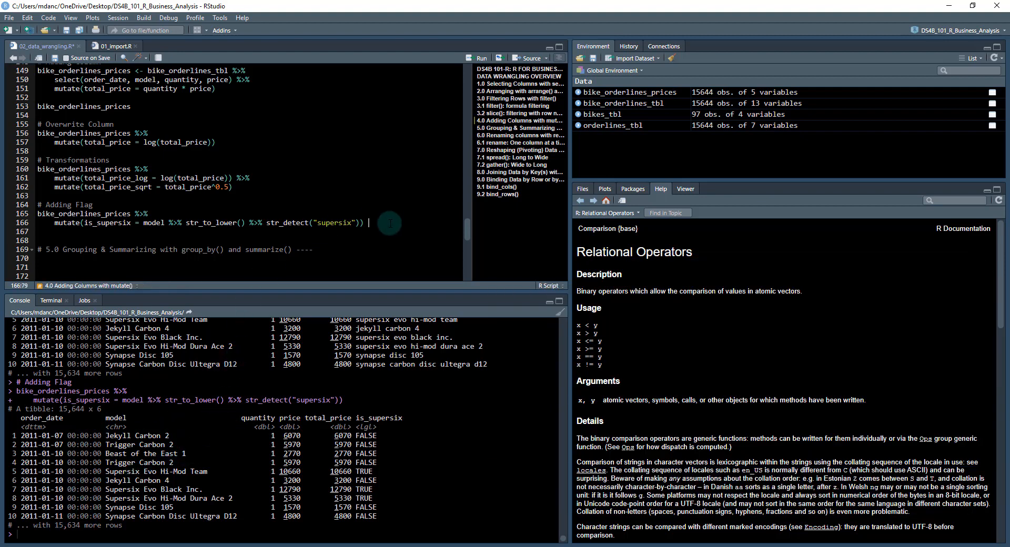
type("%>%")
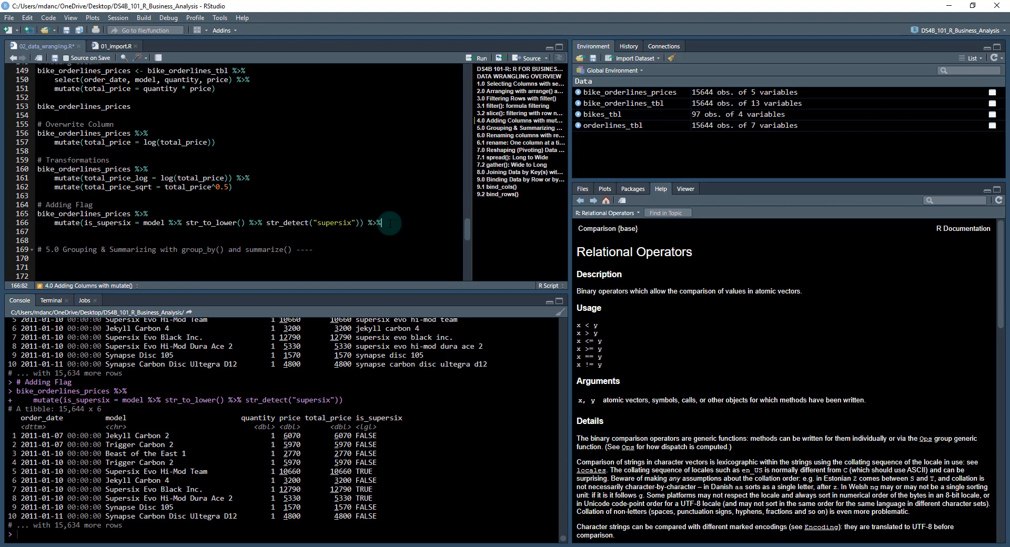
type("filter(")
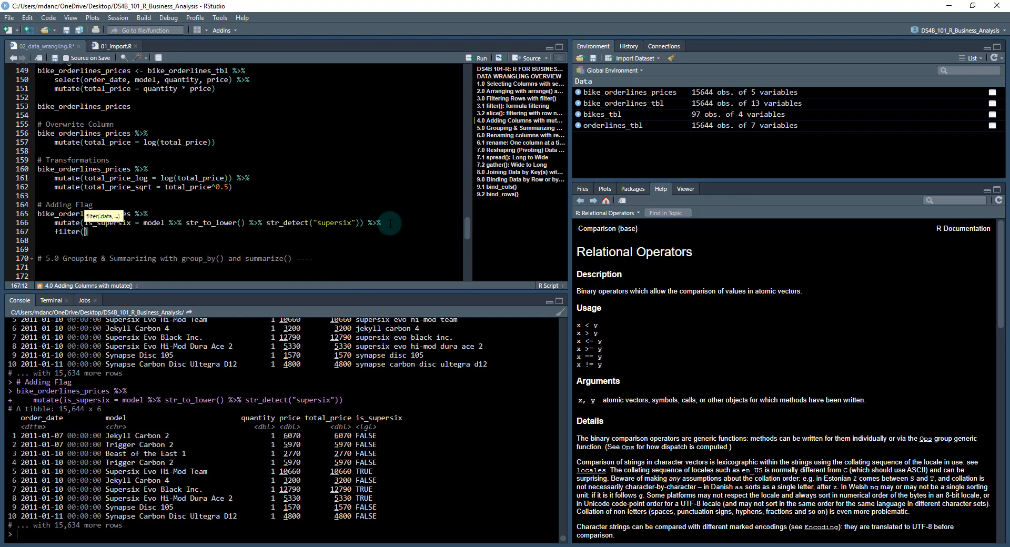
type("is_supersix")
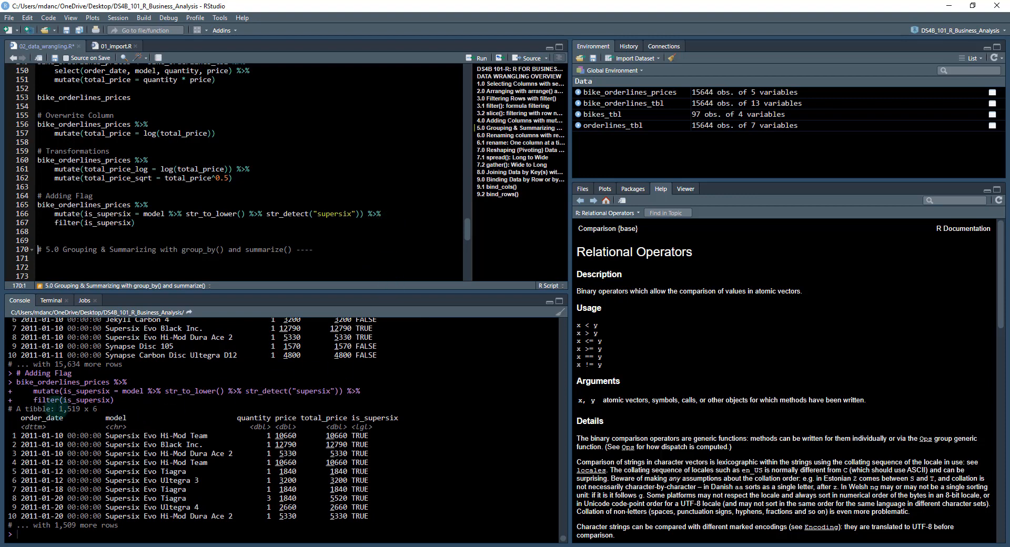
double_click(71, 409)
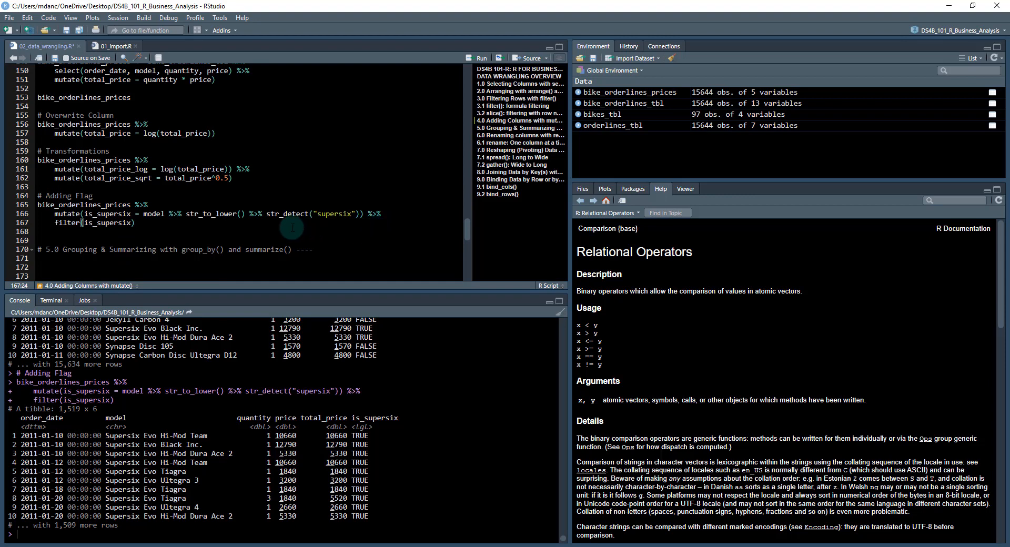
mouse_move(288, 227)
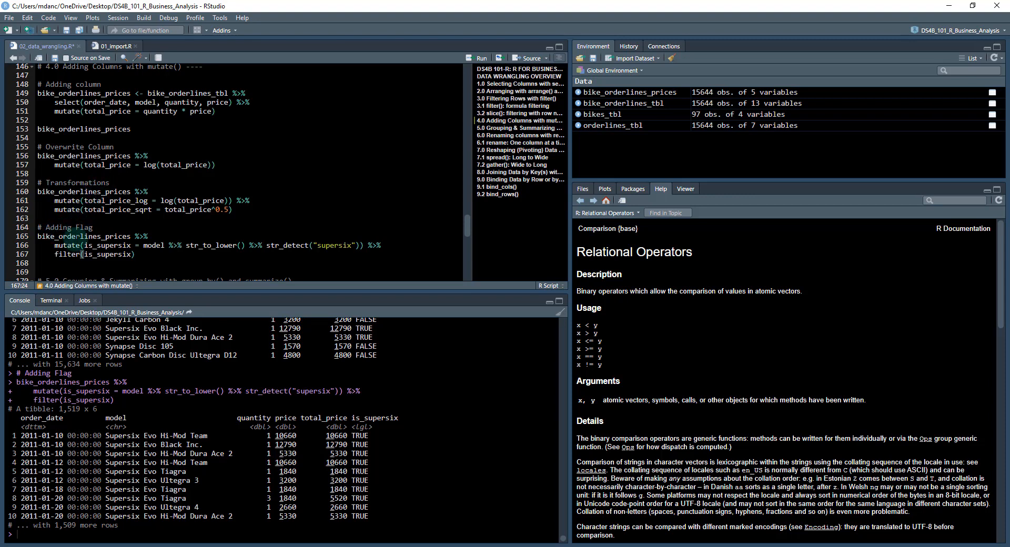
left_click(145, 254)
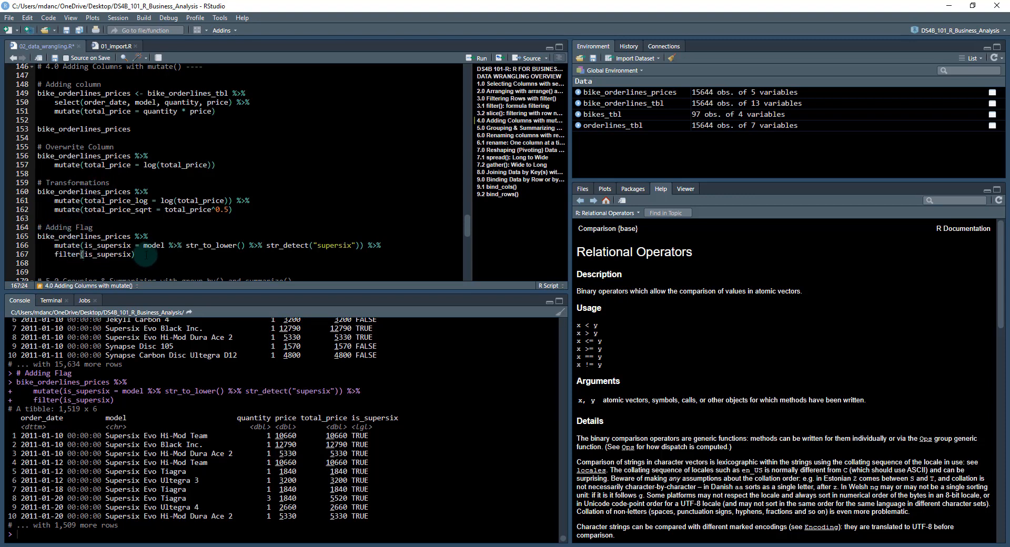